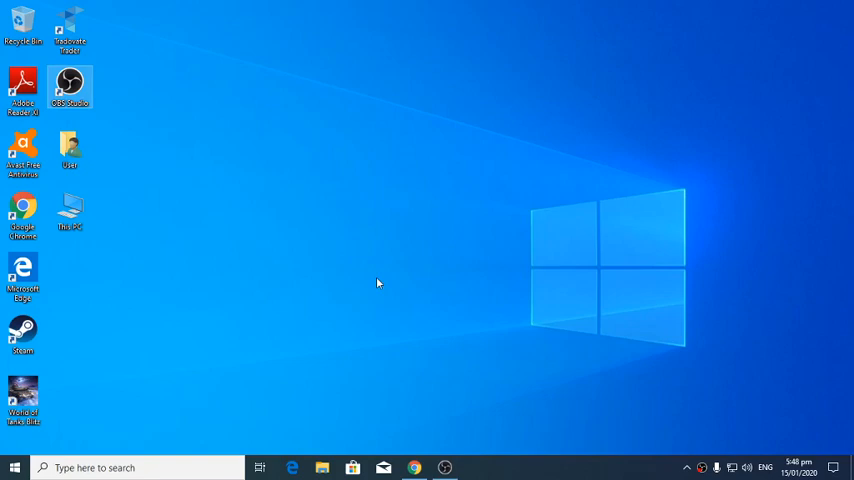
pyautogui.moveTo(406, 370)
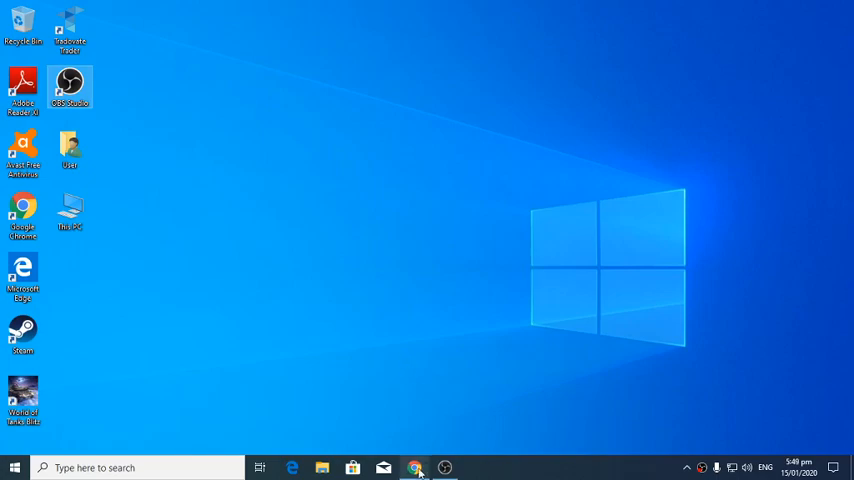
# Step: Bring the Tradovate ESH0 chart window to the front to view Jan 13–15 price action
pyautogui.click(414, 468)
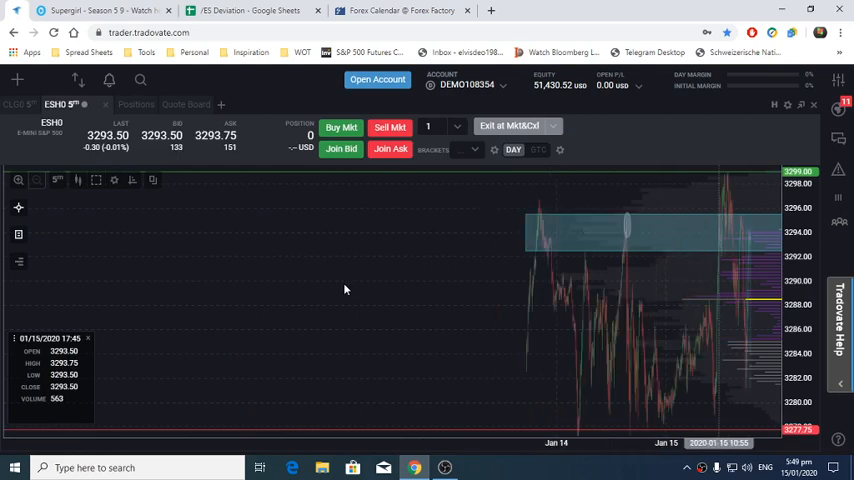
pyautogui.moveTo(656, 228)
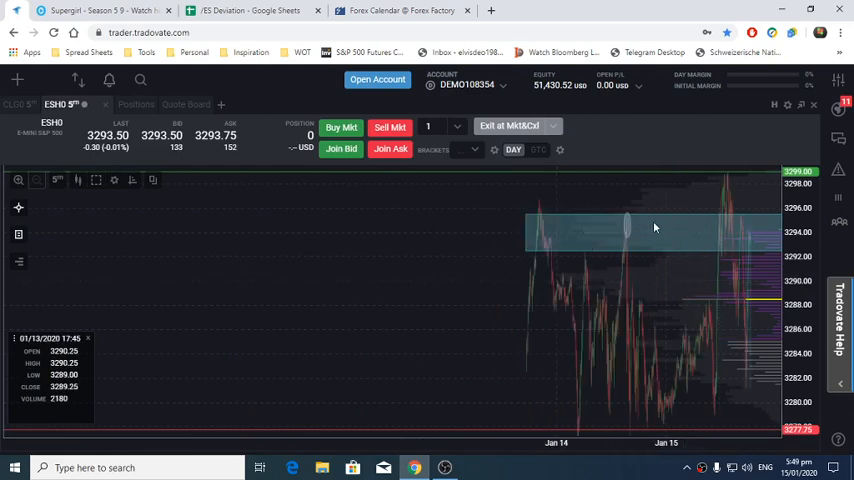
pyautogui.moveTo(724, 236)
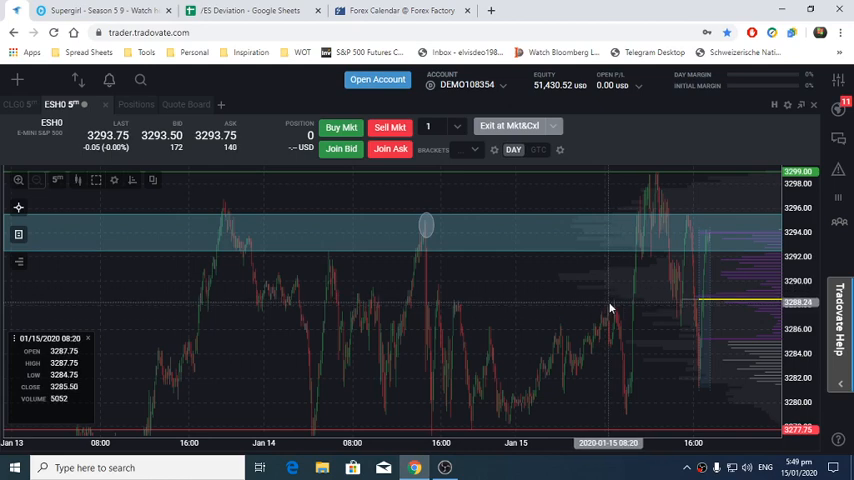
pyautogui.moveTo(656, 306)
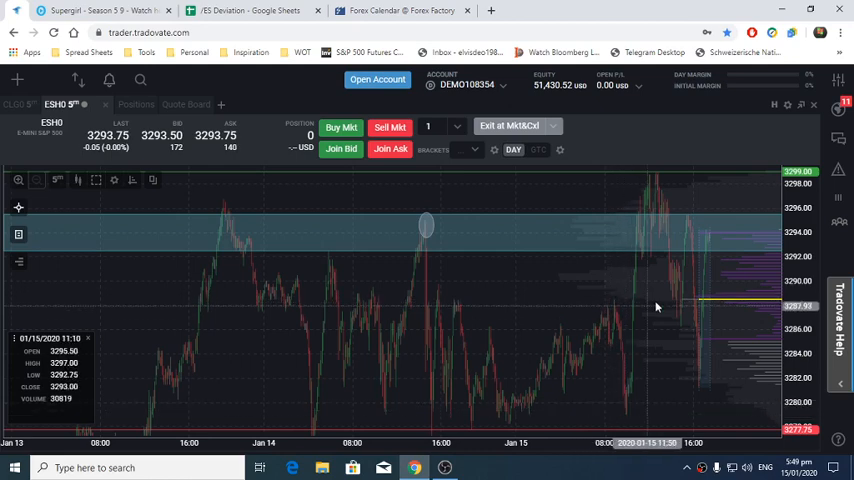
pyautogui.moveTo(602, 292)
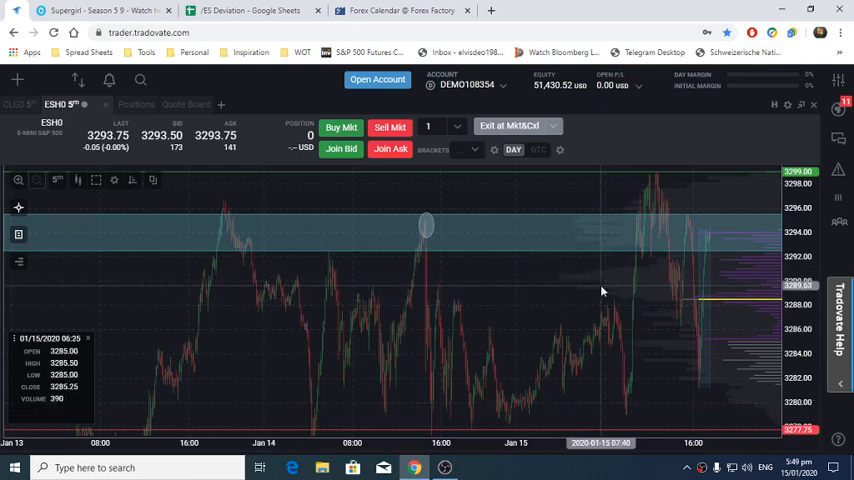
pyautogui.moveTo(614, 228)
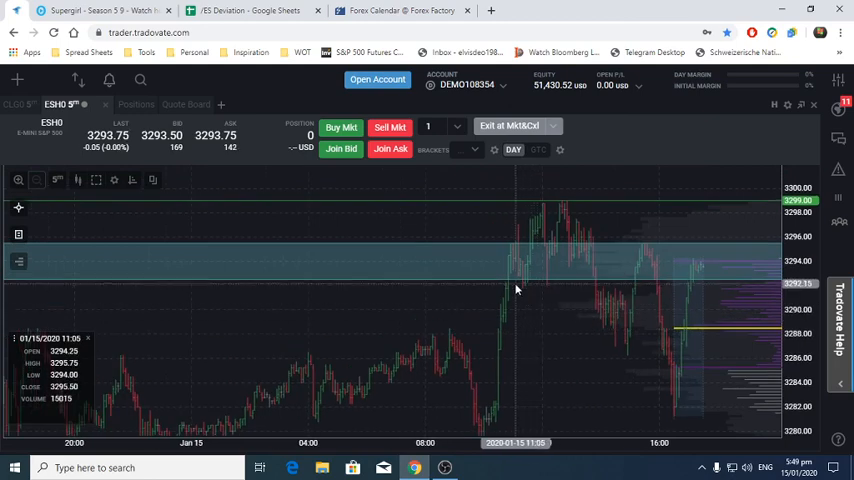
pyautogui.moveTo(576, 176)
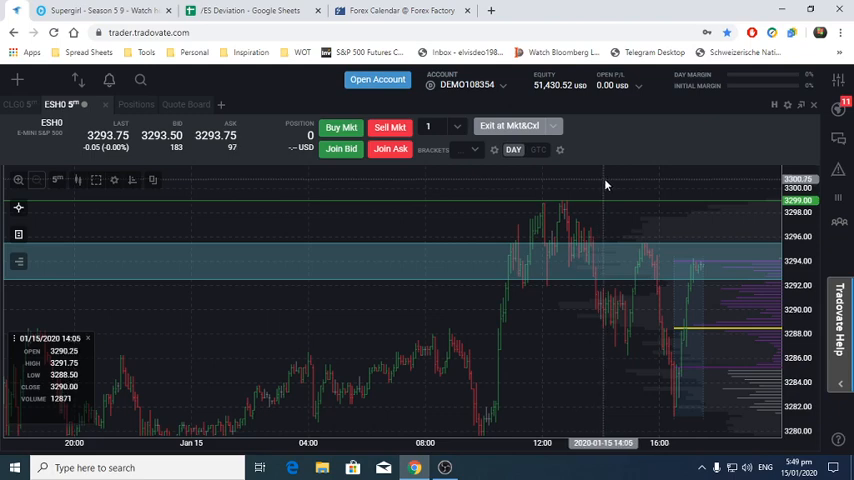
pyautogui.moveTo(600, 190)
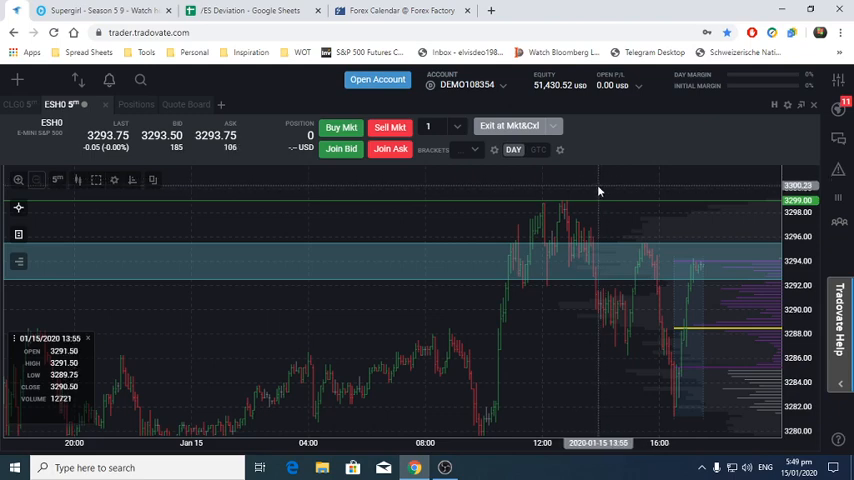
pyautogui.moveTo(536, 312)
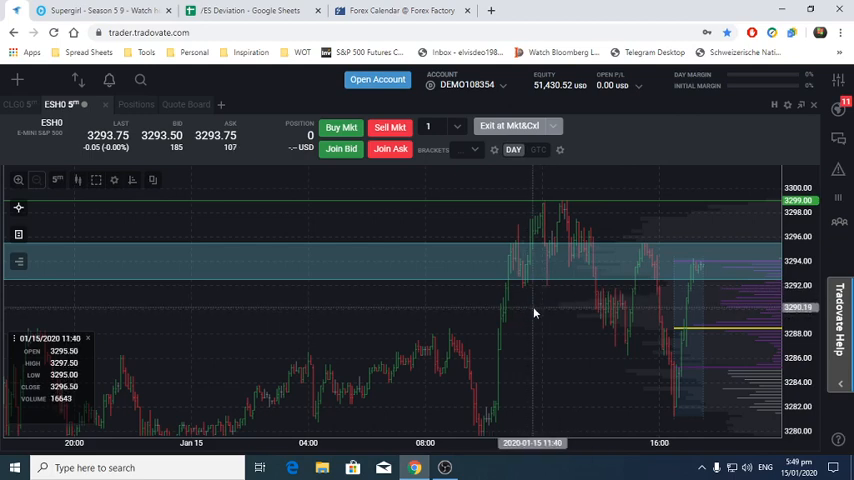
pyautogui.moveTo(548, 210)
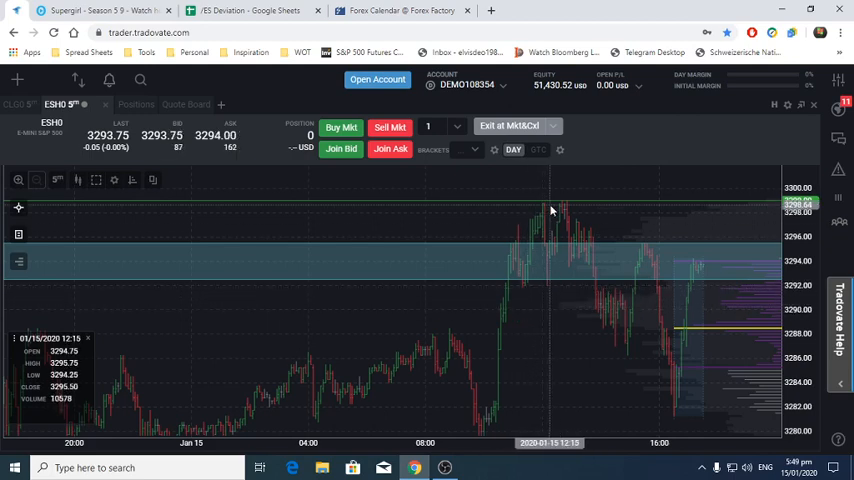
pyautogui.moveTo(564, 212)
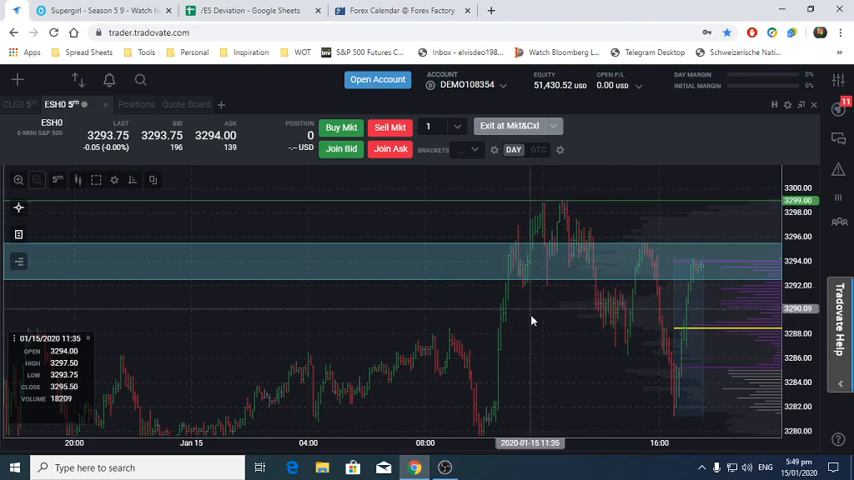
pyautogui.moveTo(470, 344)
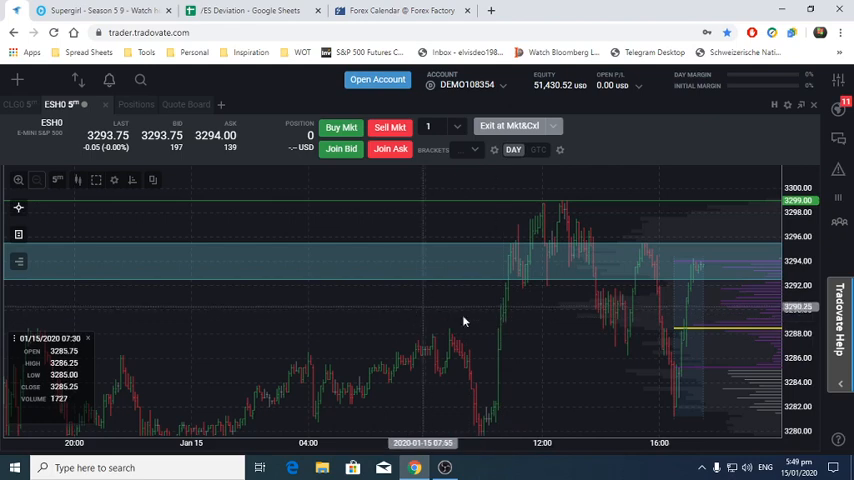
pyautogui.moveTo(438, 312)
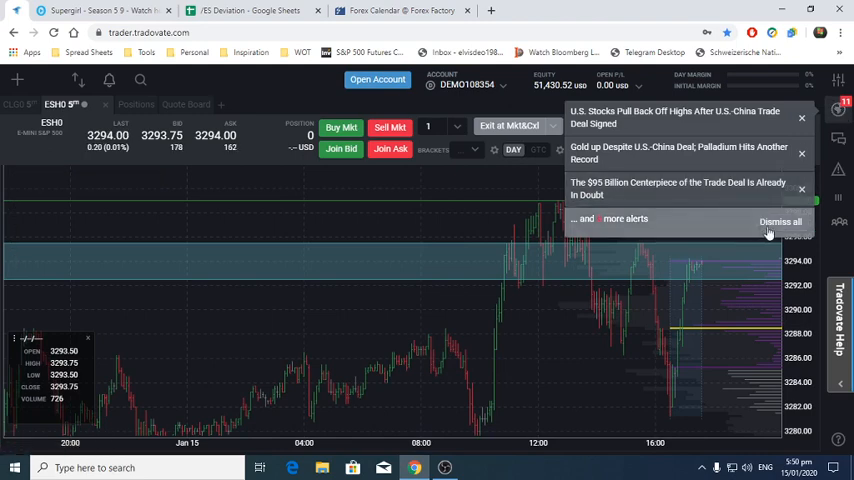
# Step: Dismiss all the U.S.-China trade deal news alerts covering the ES chart
pyautogui.click(780, 220)
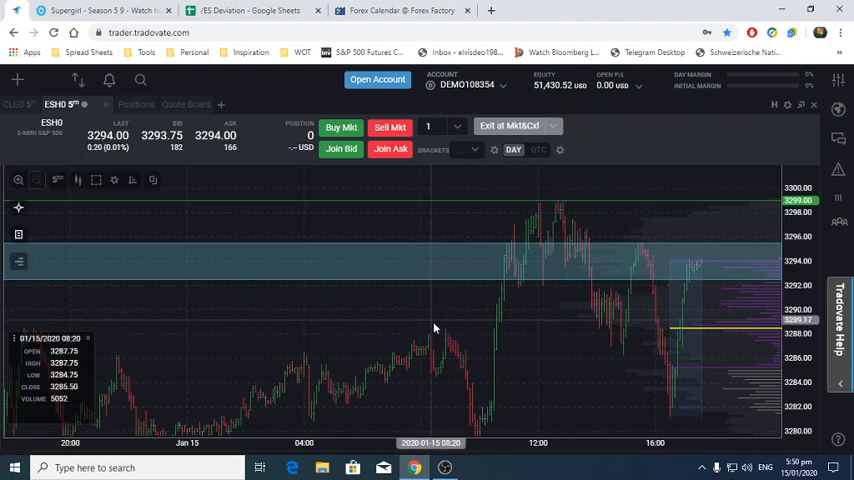
pyautogui.moveTo(604, 260)
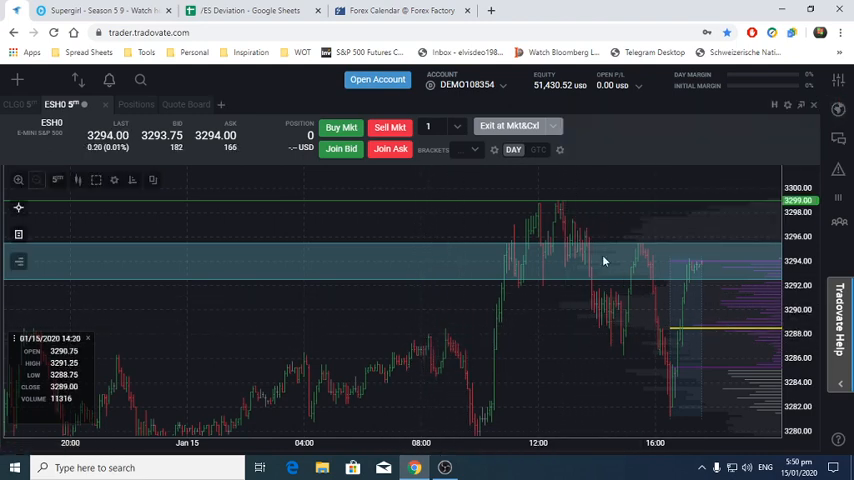
pyautogui.moveTo(604, 336)
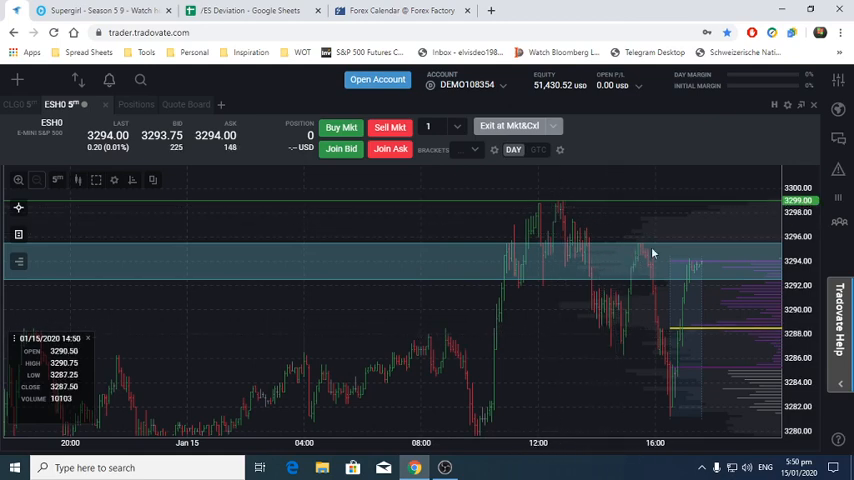
pyautogui.moveTo(620, 208)
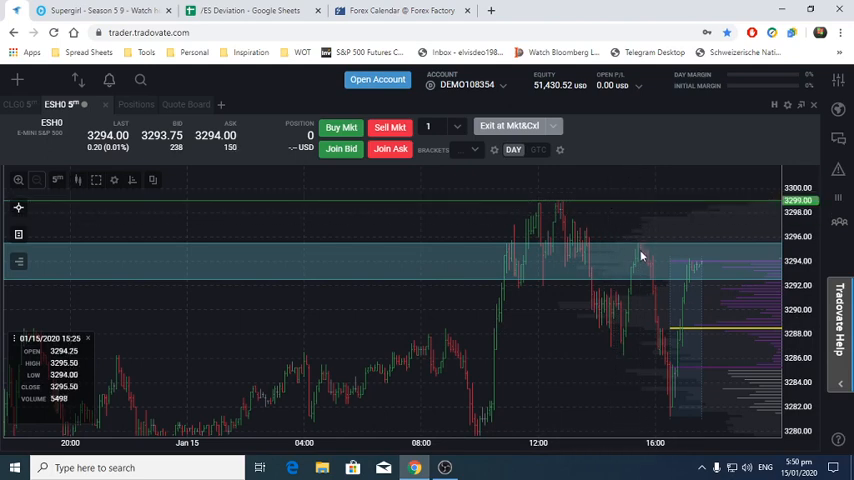
pyautogui.moveTo(640, 252)
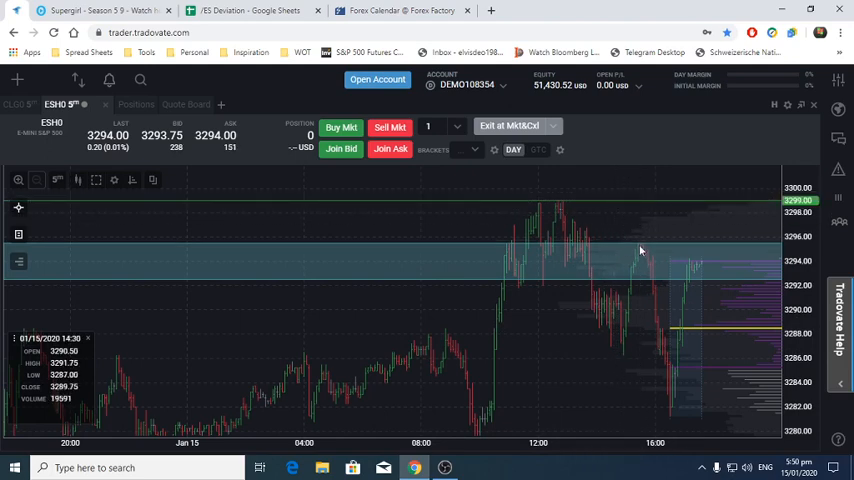
pyautogui.moveTo(680, 404)
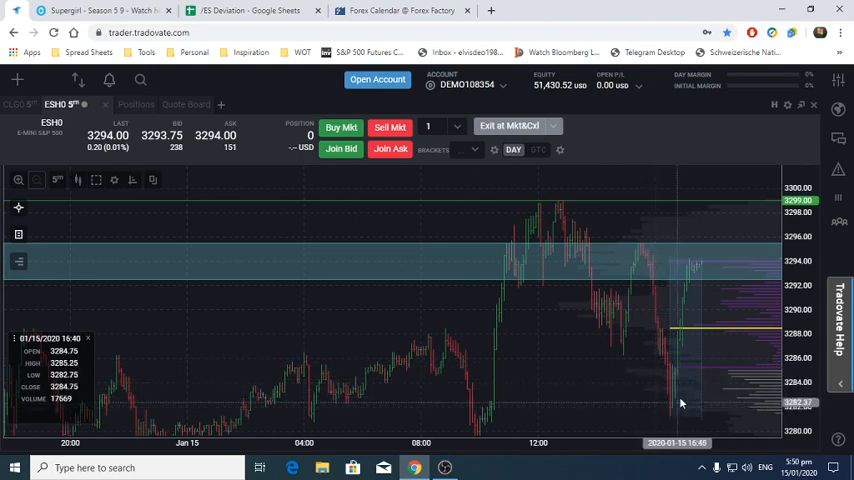
pyautogui.moveTo(650, 356)
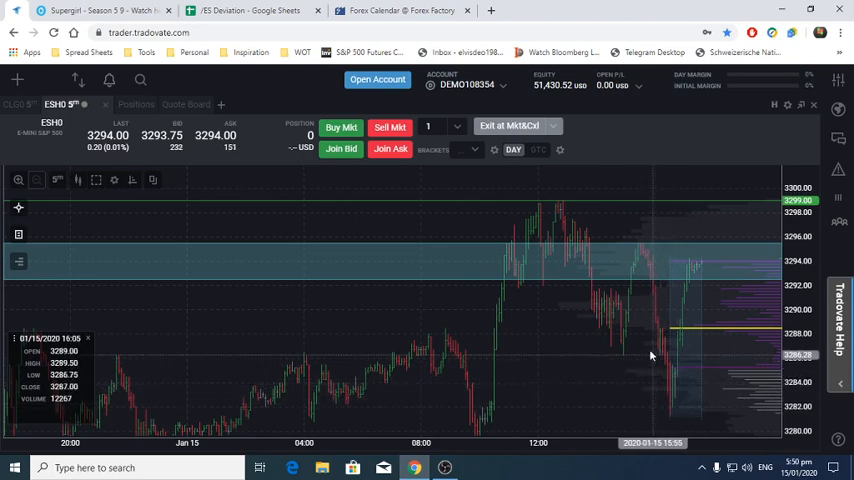
pyautogui.moveTo(620, 278)
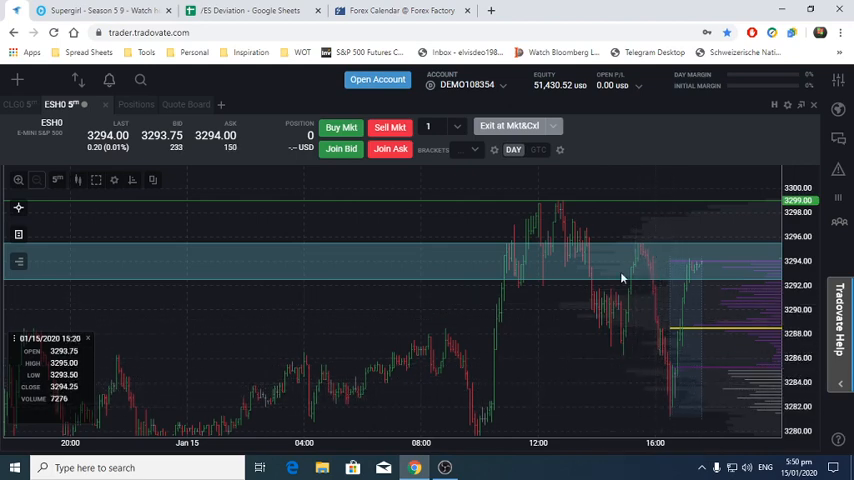
pyautogui.moveTo(576, 172)
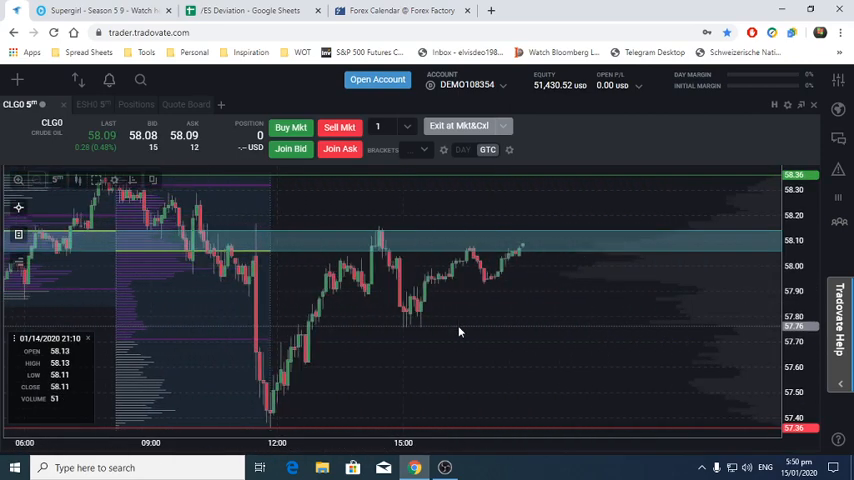
pyautogui.moveTo(254, 236)
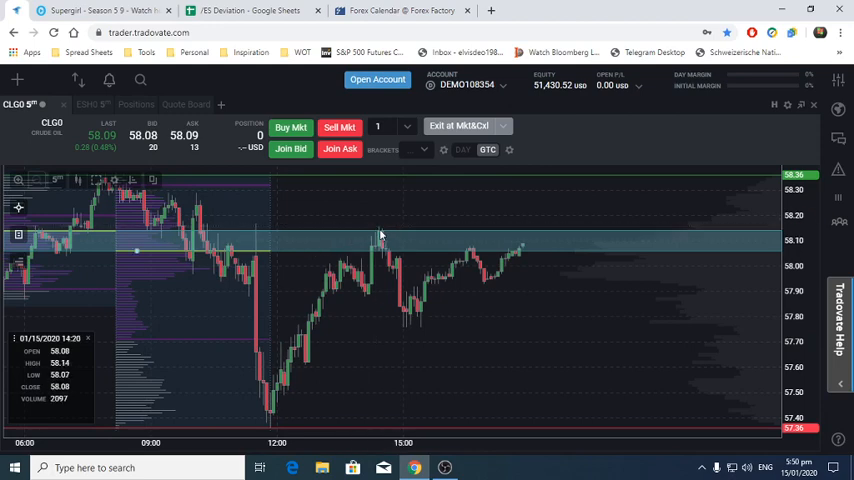
pyautogui.moveTo(408, 320)
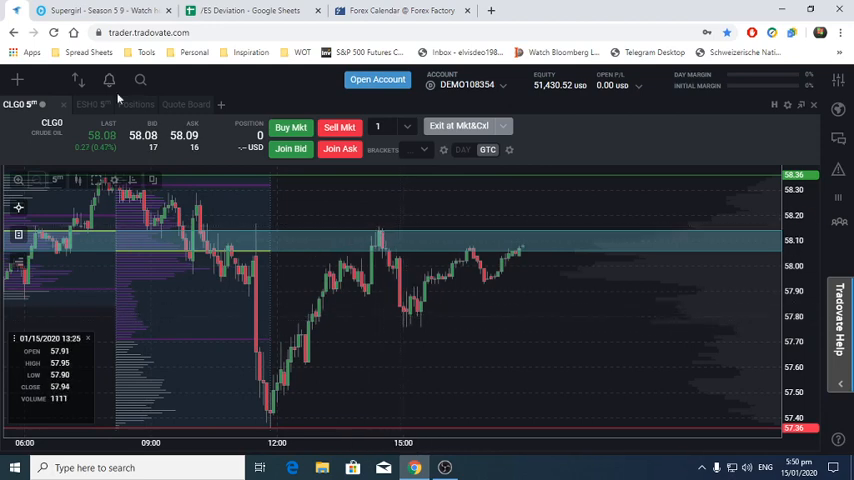
pyautogui.click(156, 104)
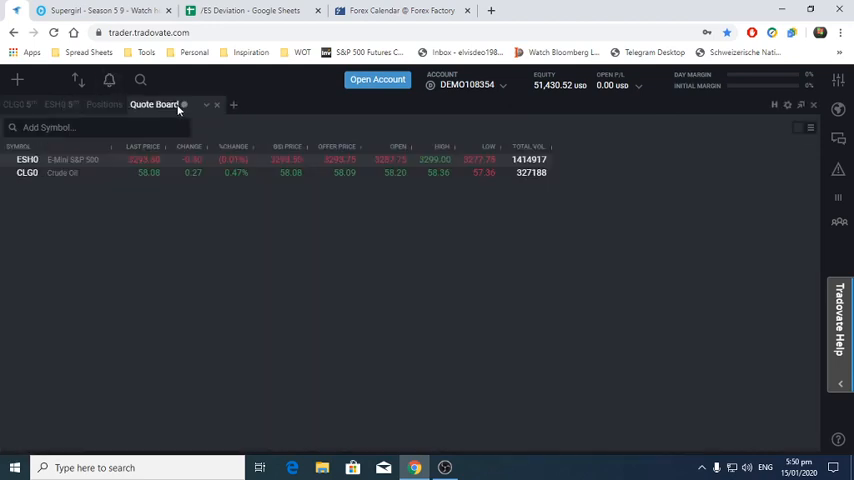
pyautogui.click(104, 104)
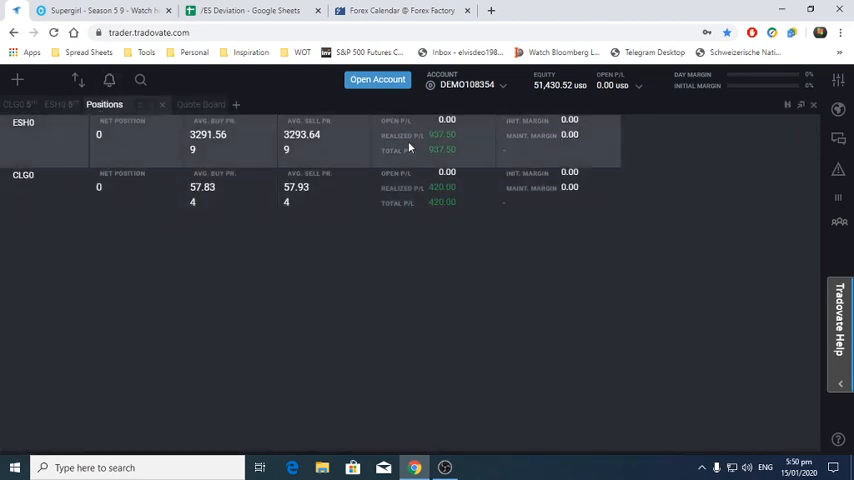
pyautogui.moveTo(290, 178)
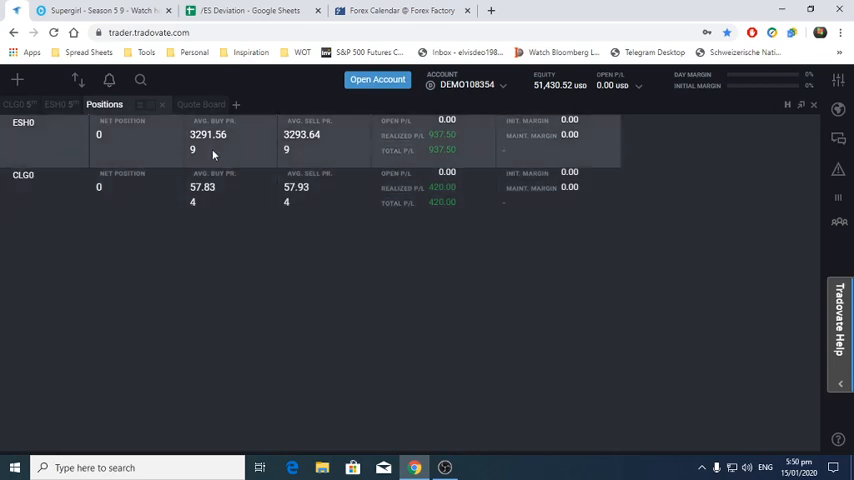
pyautogui.moveTo(252, 156)
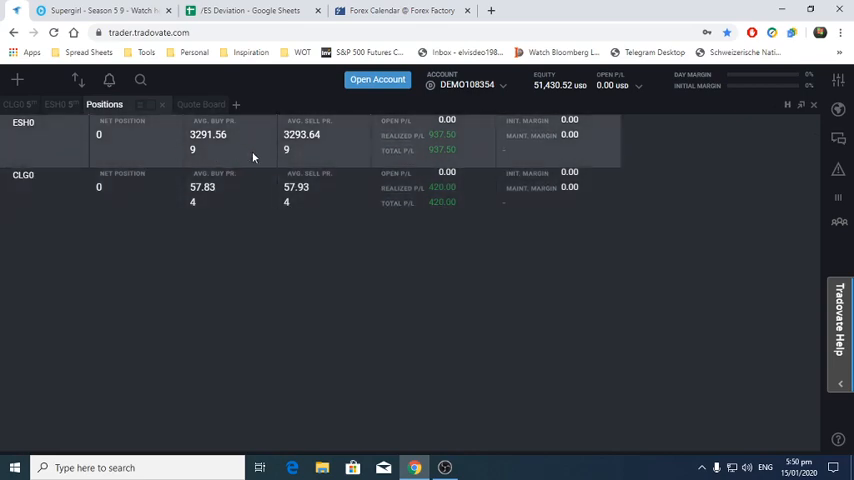
pyautogui.moveTo(404, 200)
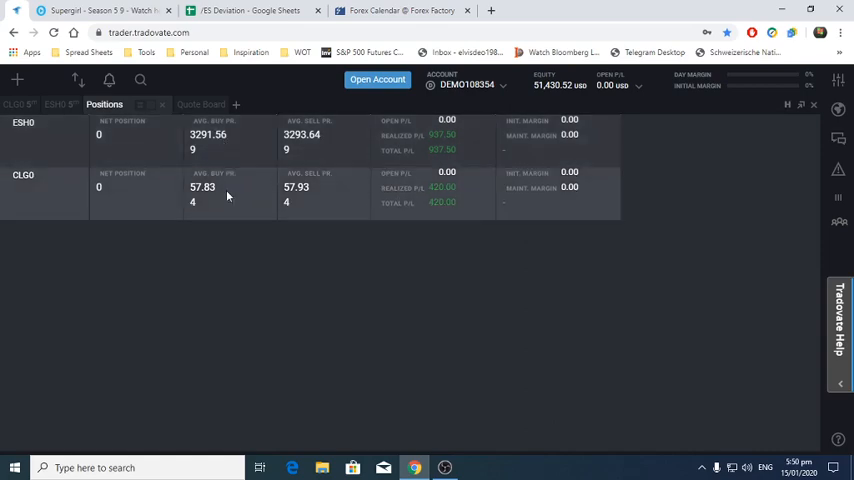
# Step: Review the CLG0 crude oil chart near 58.09 against its bands, then return to the ES contract
pyautogui.click(18, 104)
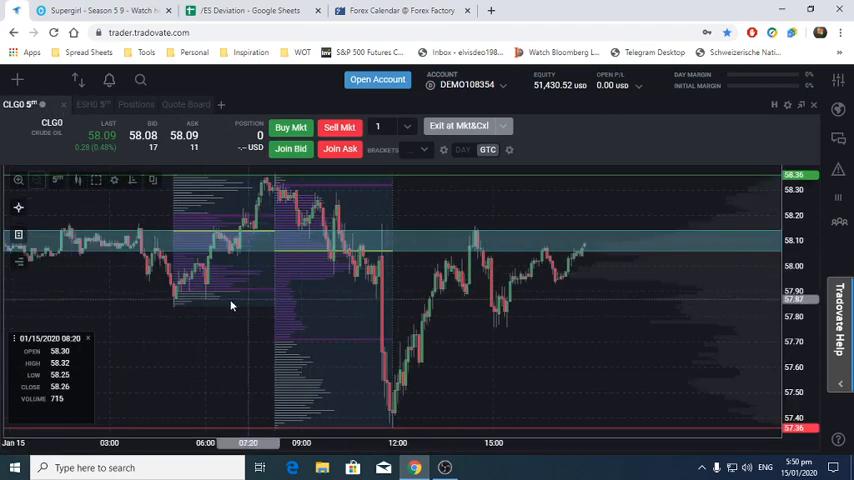
pyautogui.moveTo(348, 296)
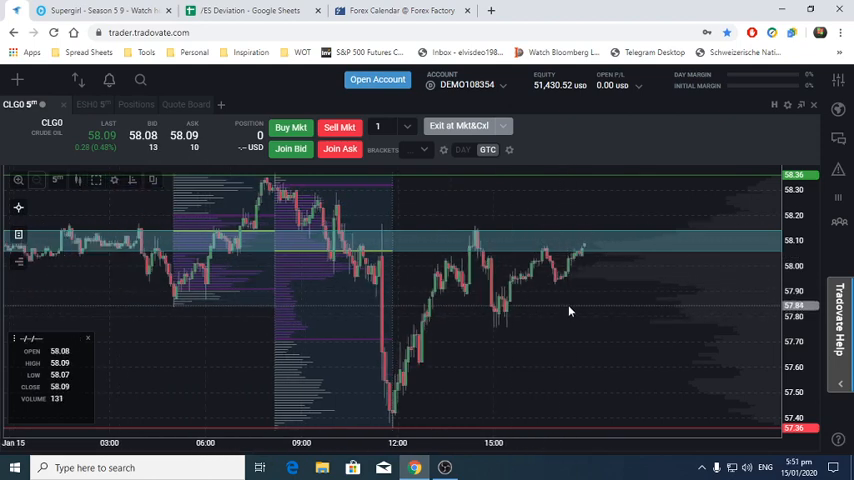
pyautogui.moveTo(570, 312)
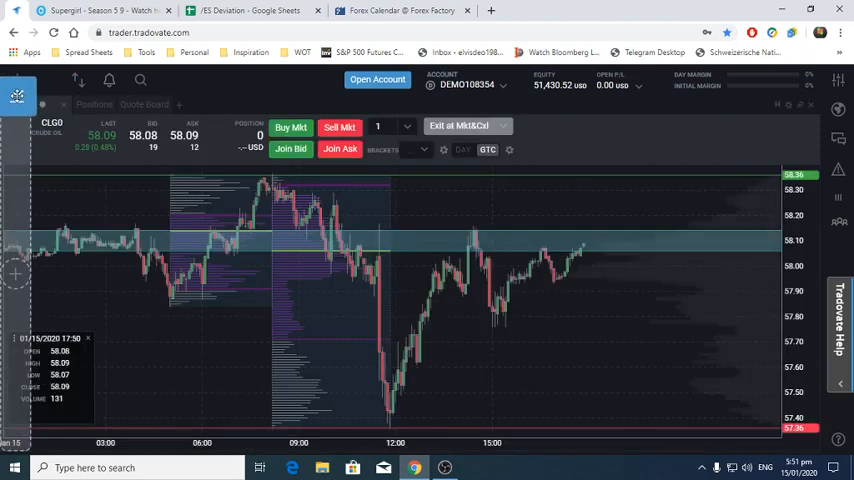
pyautogui.click(24, 104)
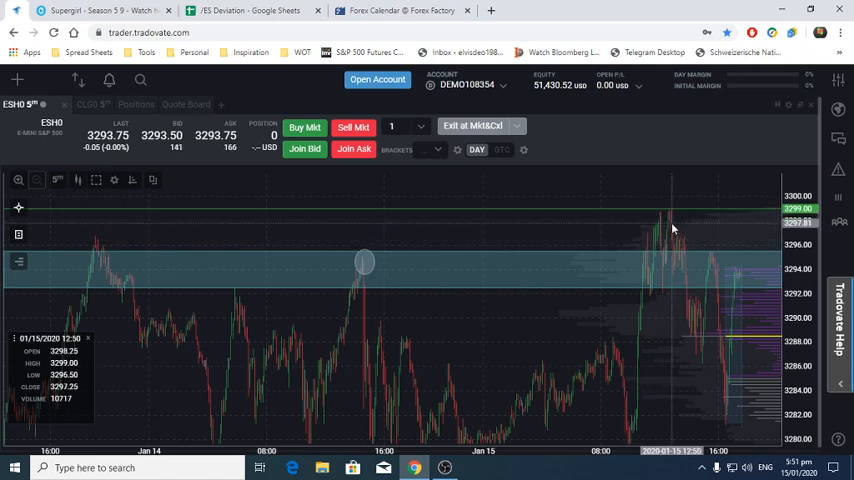
pyautogui.moveTo(720, 242)
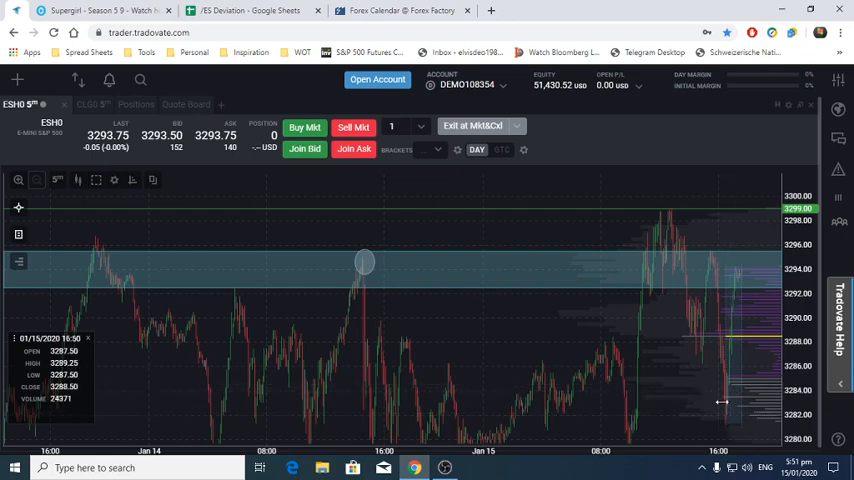
pyautogui.moveTo(692, 404)
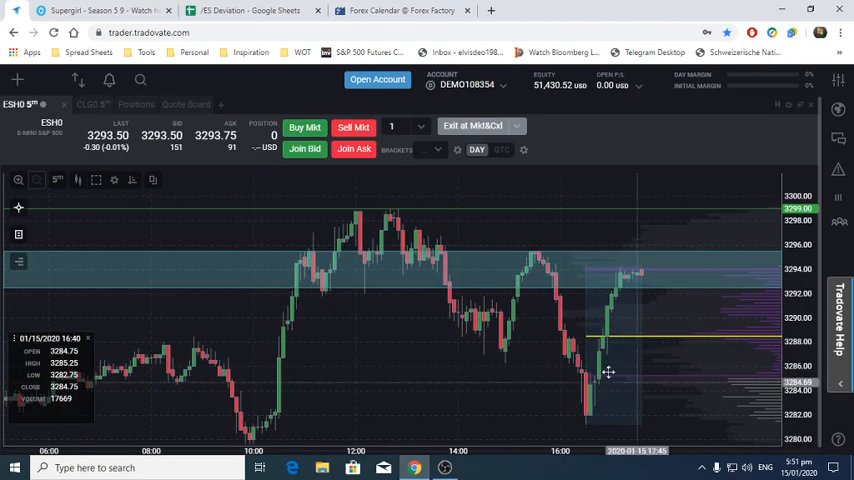
pyautogui.moveTo(580, 400)
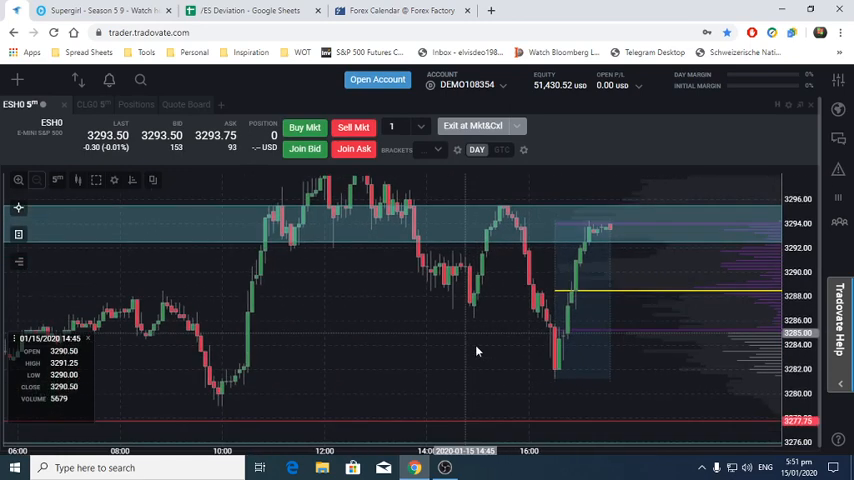
pyautogui.moveTo(578, 266)
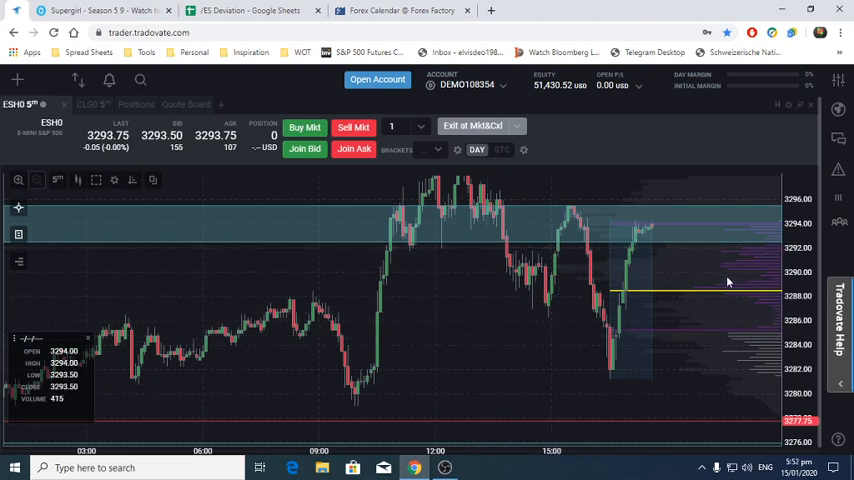
pyautogui.moveTo(748, 344)
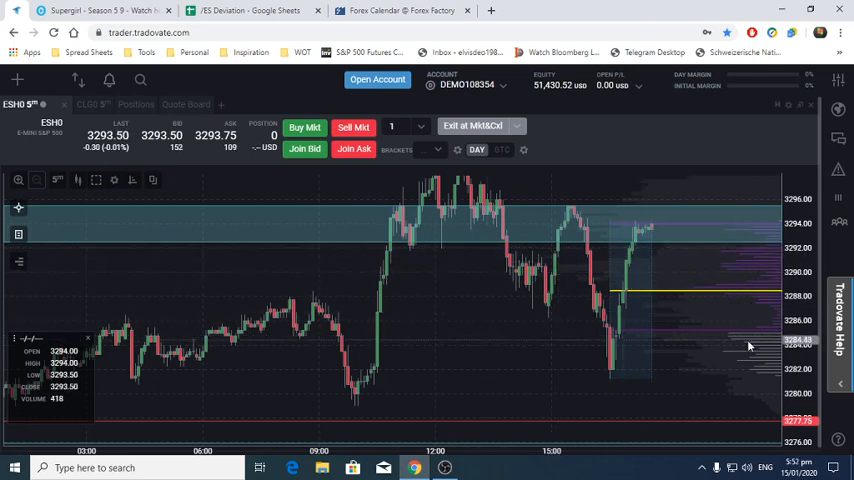
pyautogui.moveTo(528, 328)
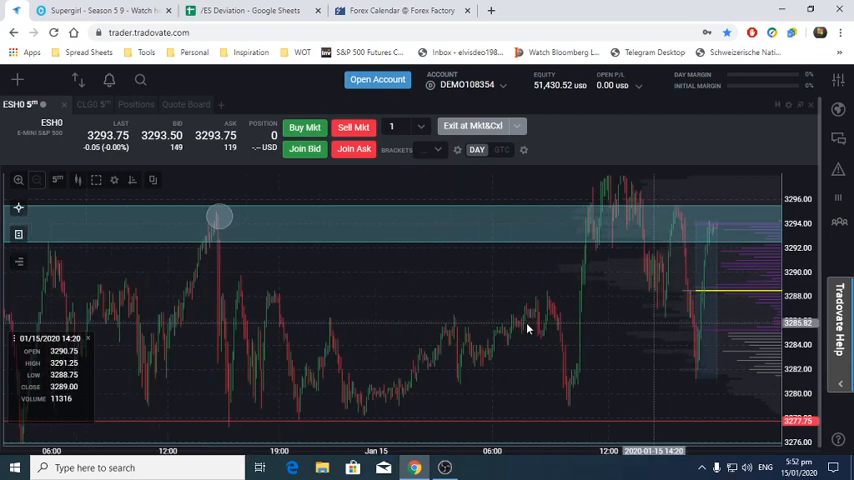
# Step: Review the Forex Factory calendar's Jan 14–16 events, including the CPI and PPI releases
pyautogui.click(400, 10)
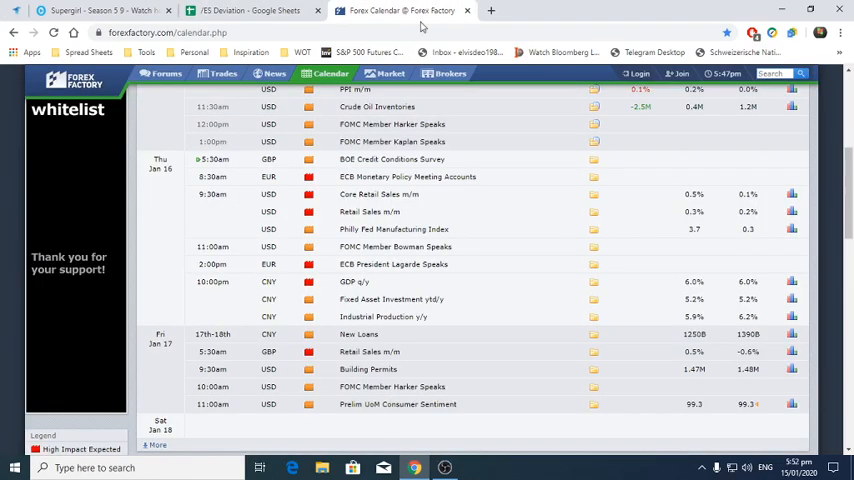
pyautogui.moveTo(378, 188)
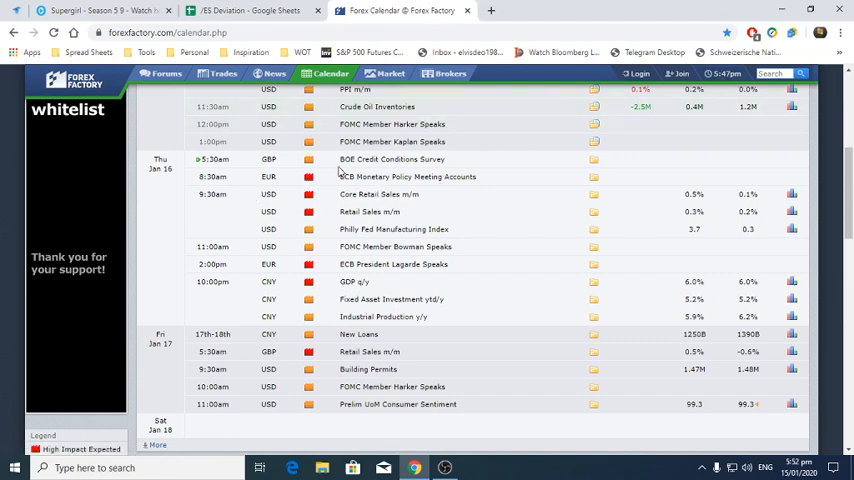
pyautogui.moveTo(328, 184)
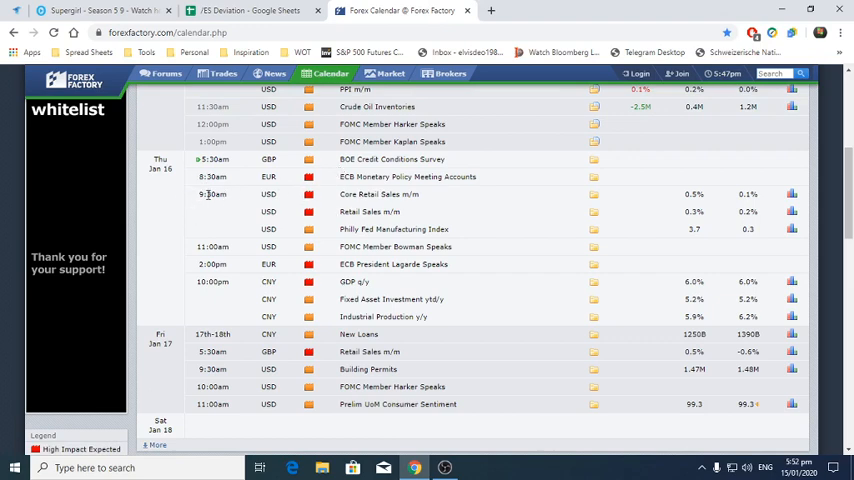
pyautogui.moveTo(286, 192)
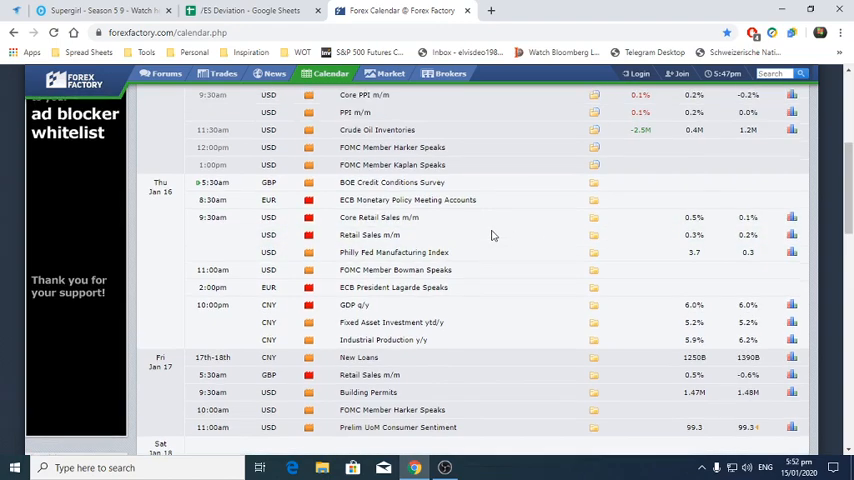
pyautogui.scroll(-3)
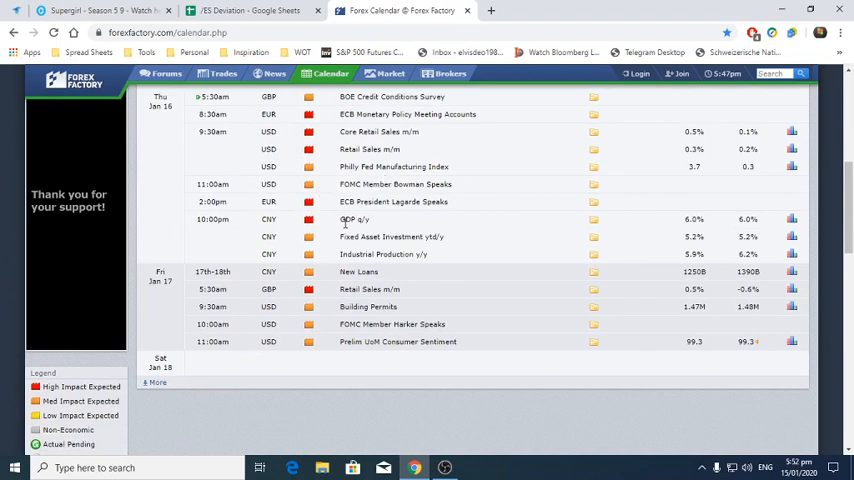
pyautogui.scroll(3)
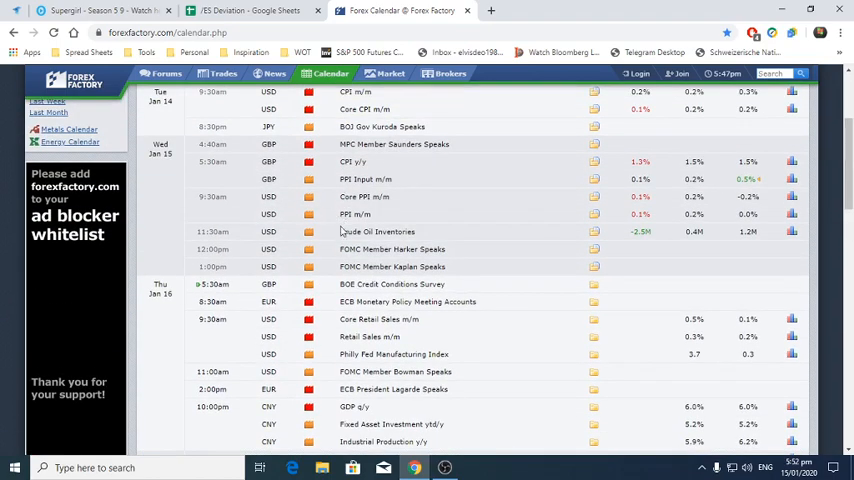
pyautogui.moveTo(352, 266)
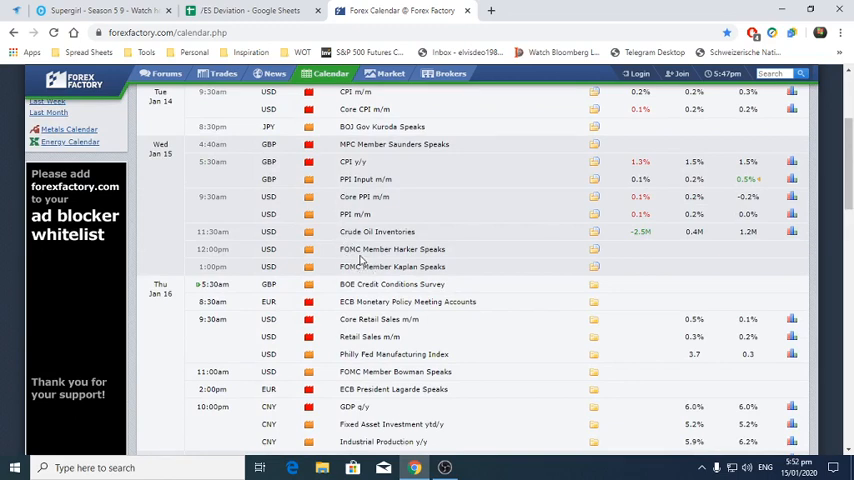
pyautogui.moveTo(368, 268)
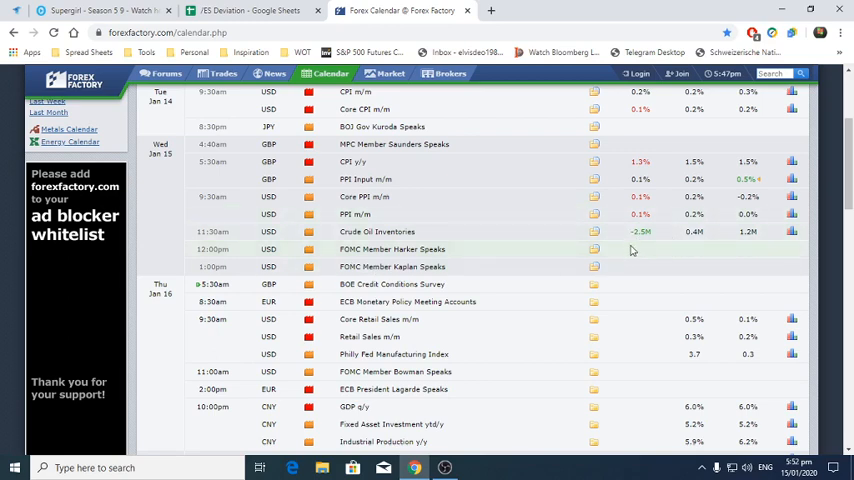
pyautogui.moveTo(492, 274)
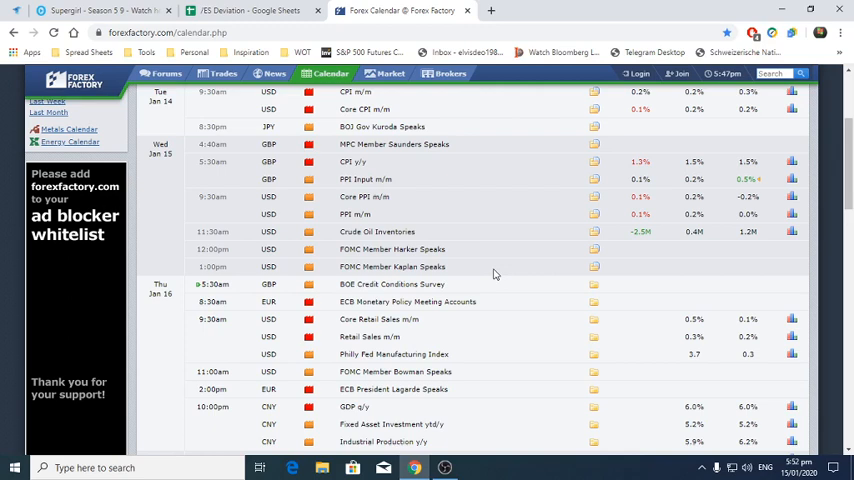
pyautogui.moveTo(378, 212)
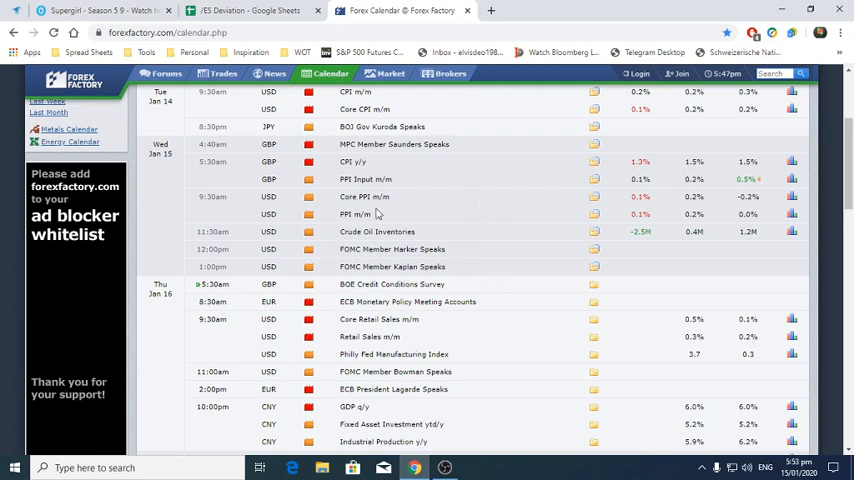
# Step: Show the 'ES Deviation' Google Sheet of daily settlement prices and deviation levels
pyautogui.click(250, 10)
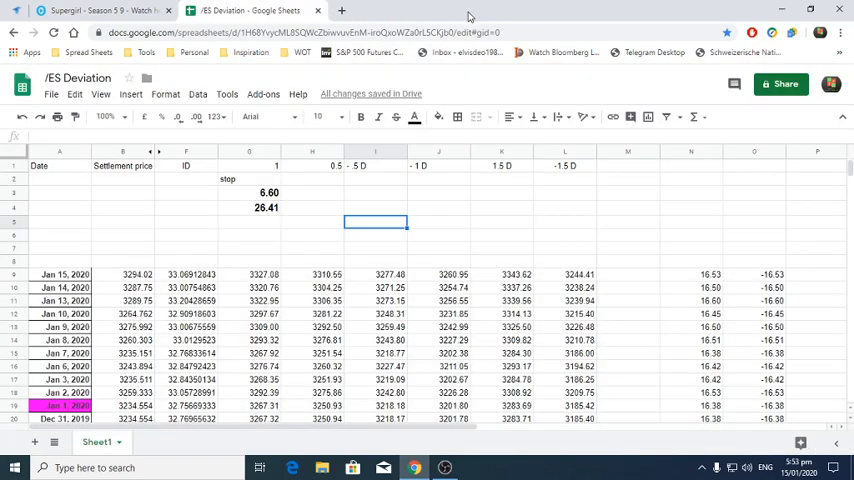
pyautogui.moveTo(188, 252)
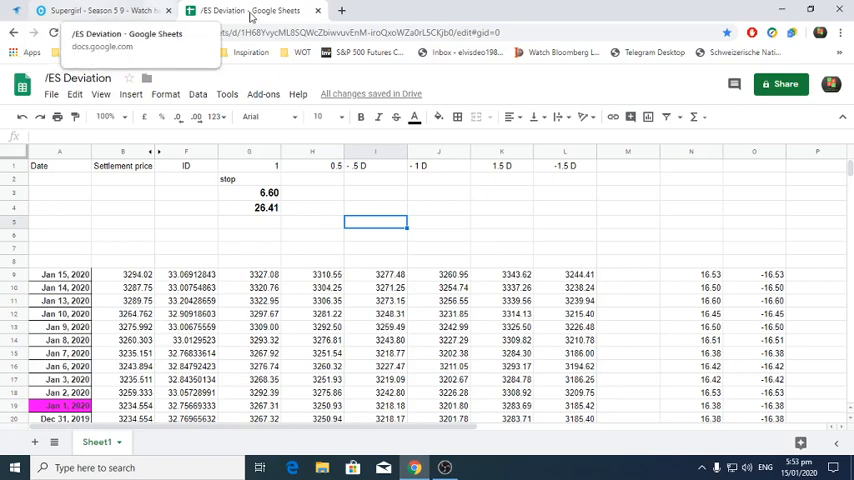
pyautogui.moveTo(266, 256)
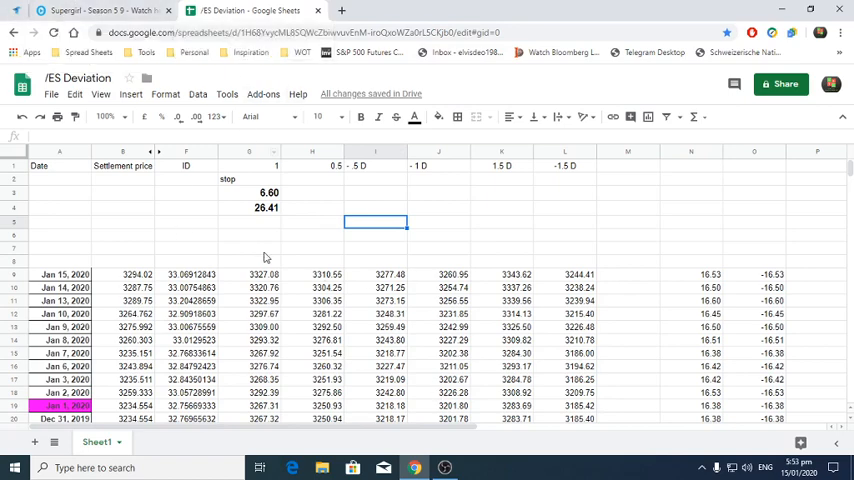
pyautogui.moveTo(408, 292)
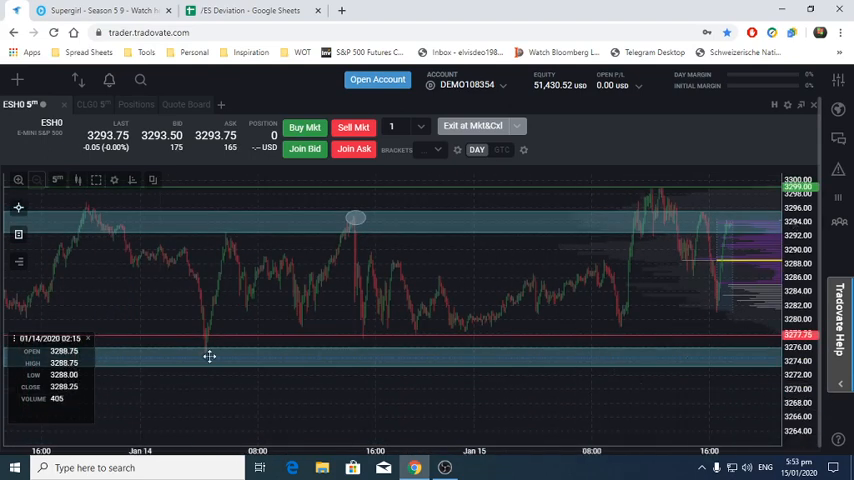
pyautogui.moveTo(234, 320)
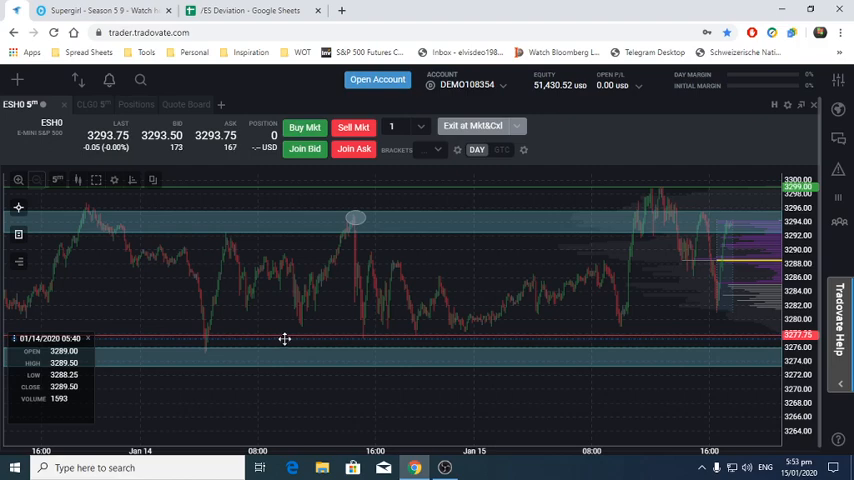
pyautogui.moveTo(576, 336)
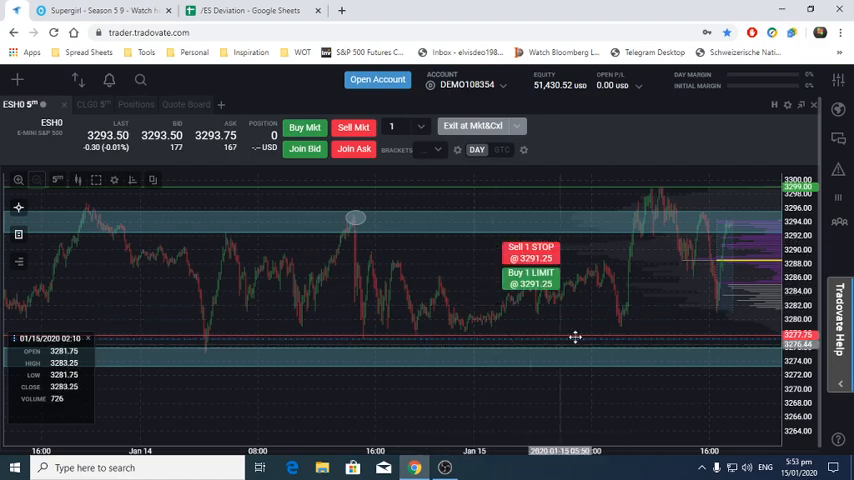
# Step: Return to the Tradovate ES chart with its sell stop and buy limit orders at 3293.25
pyautogui.click(244, 10)
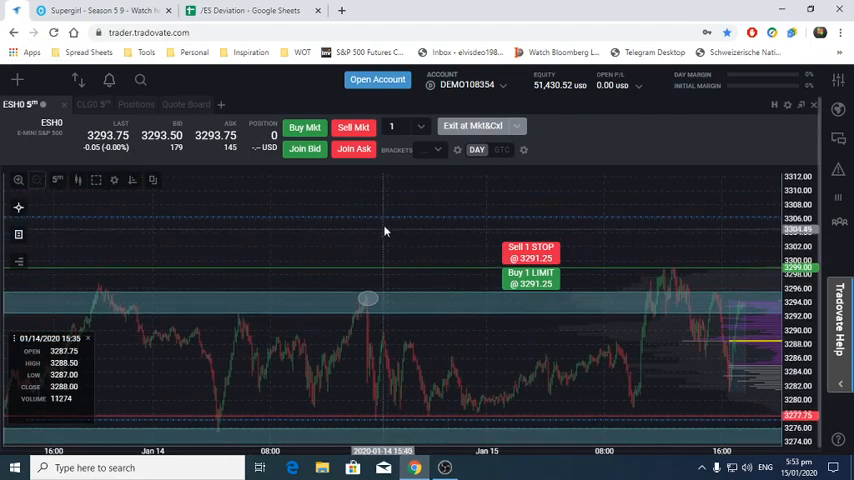
pyautogui.moveTo(384, 188)
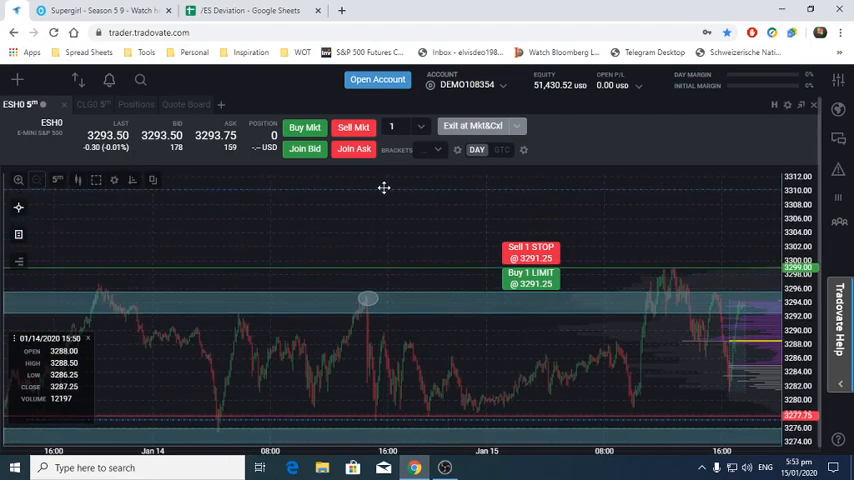
pyautogui.moveTo(408, 288)
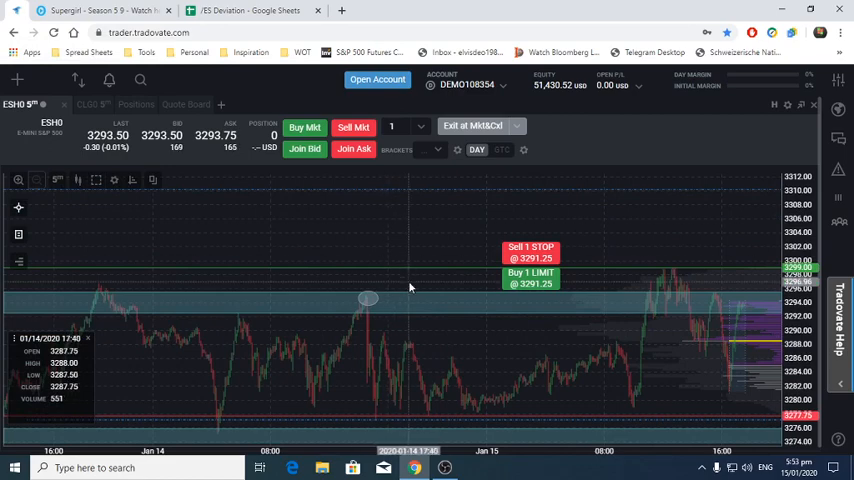
pyautogui.moveTo(350, 314)
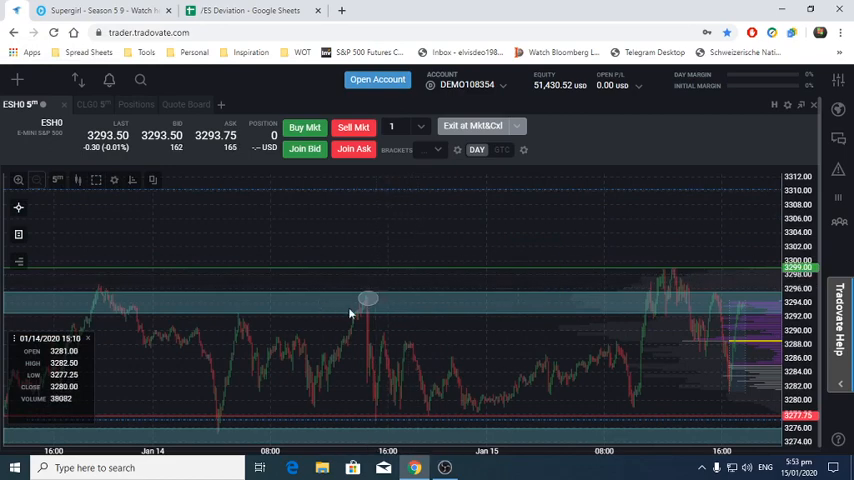
pyautogui.moveTo(146, 304)
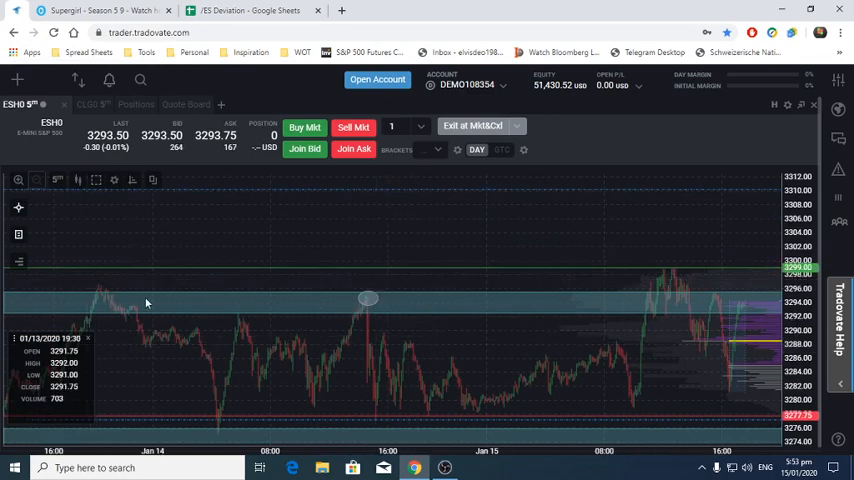
pyautogui.moveTo(744, 316)
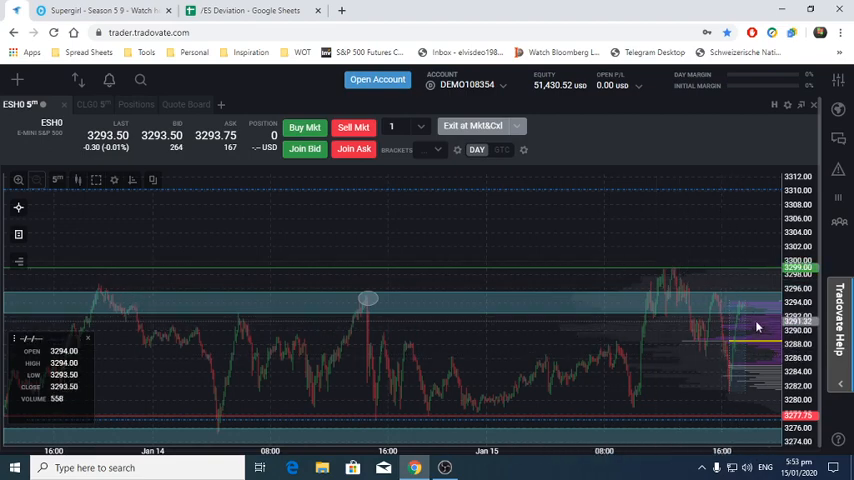
pyautogui.moveTo(528, 284)
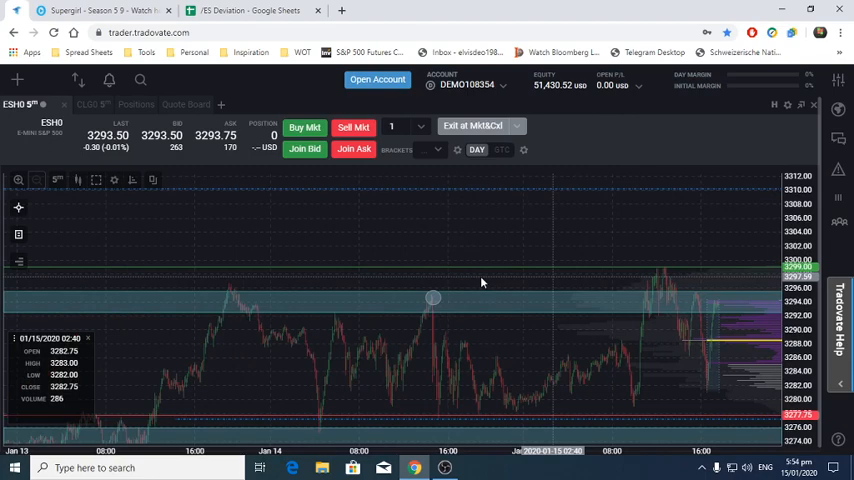
pyautogui.moveTo(216, 346)
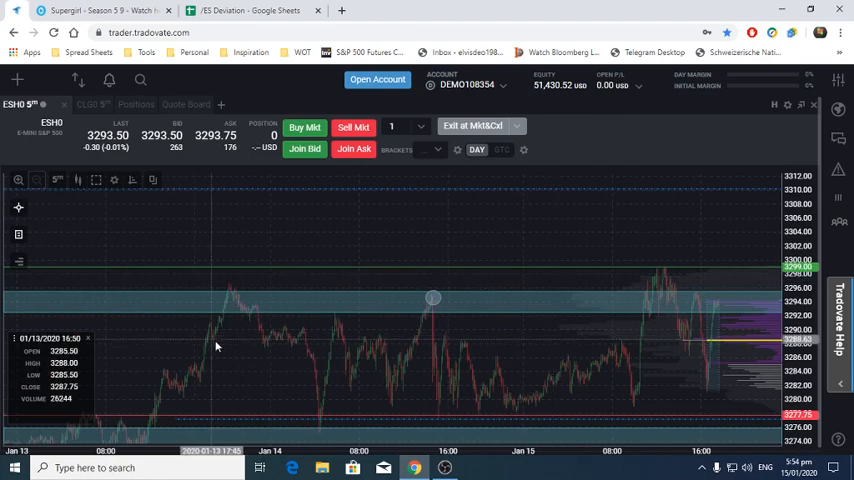
pyautogui.moveTo(232, 352)
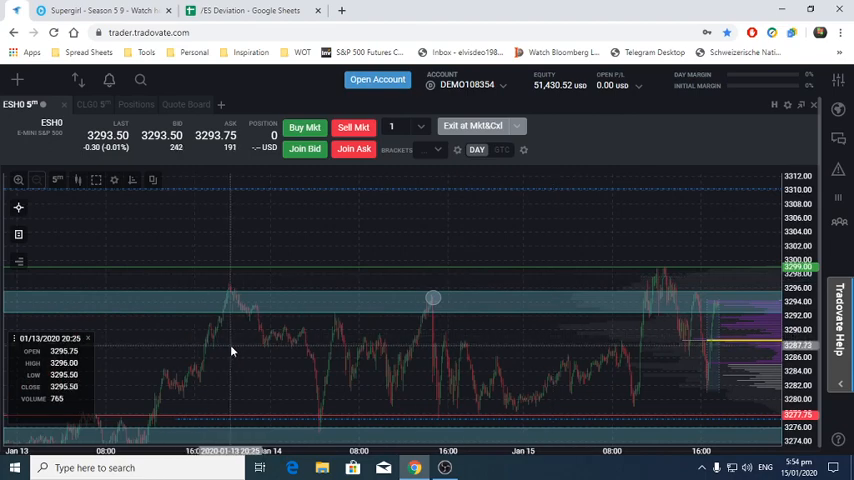
pyautogui.moveTo(194, 372)
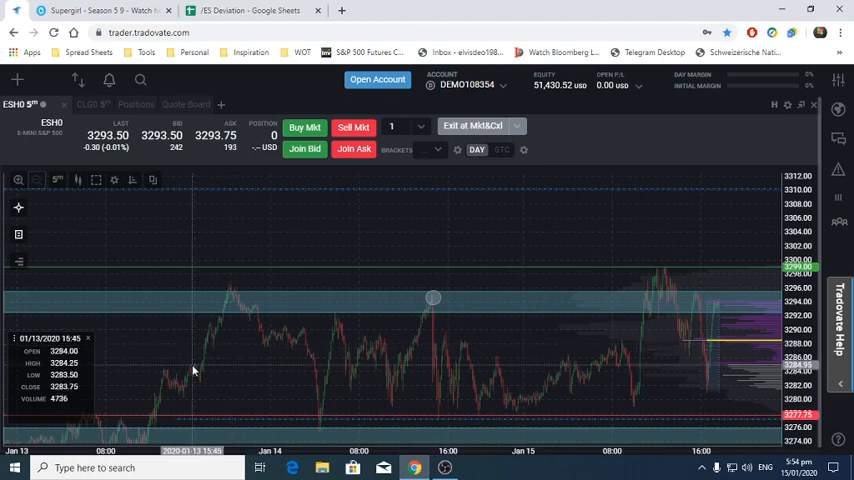
pyautogui.moveTo(430, 348)
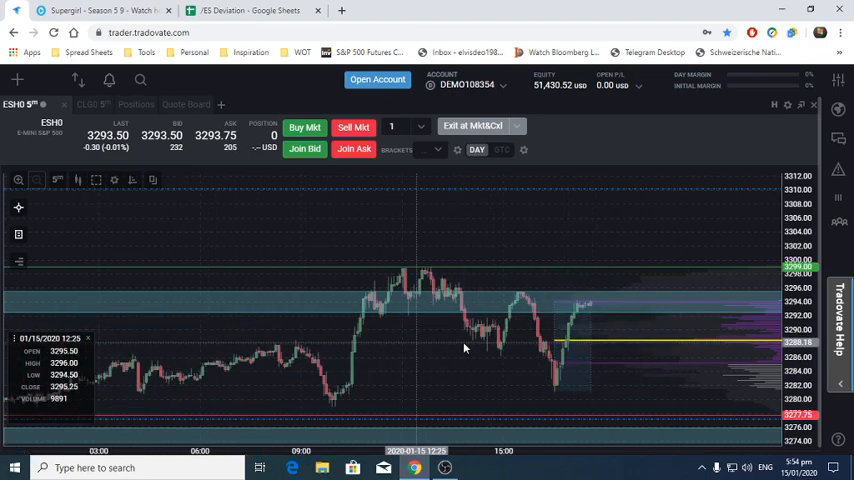
# Step: Set the ES chart time period to 15 minutes, covering Jan 8 through Jan 15
pyautogui.click(58, 180)
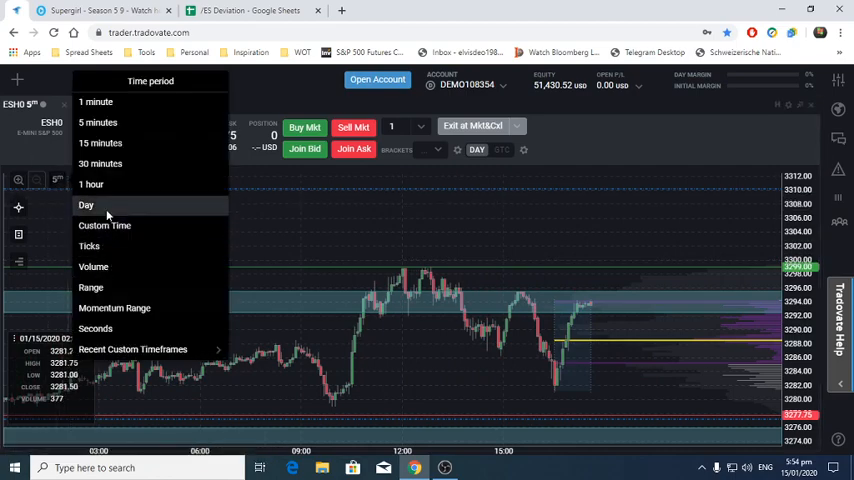
pyautogui.click(86, 204)
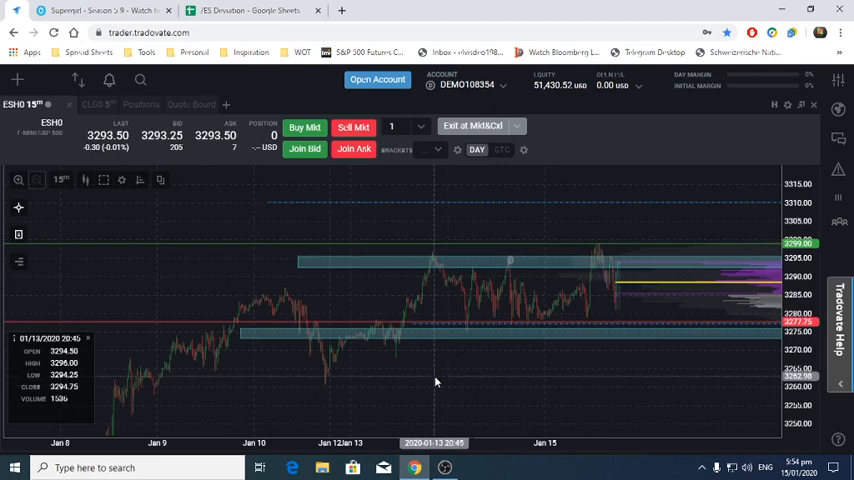
pyautogui.moveTo(516, 320)
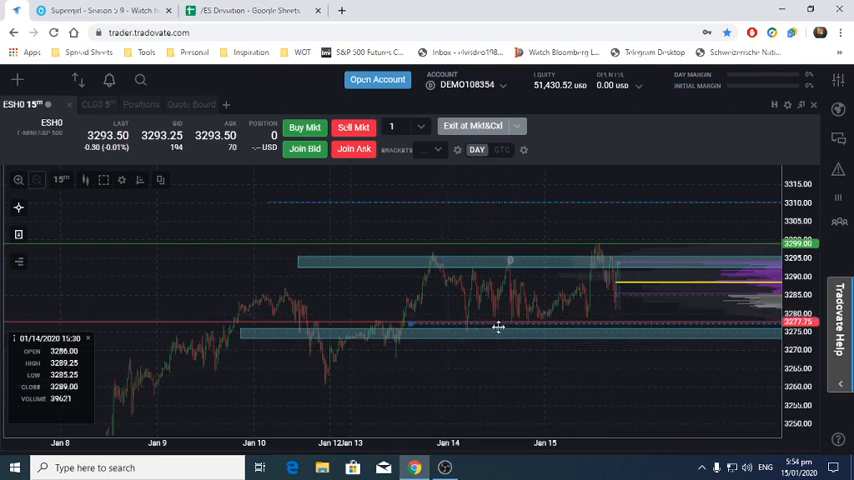
pyautogui.moveTo(474, 390)
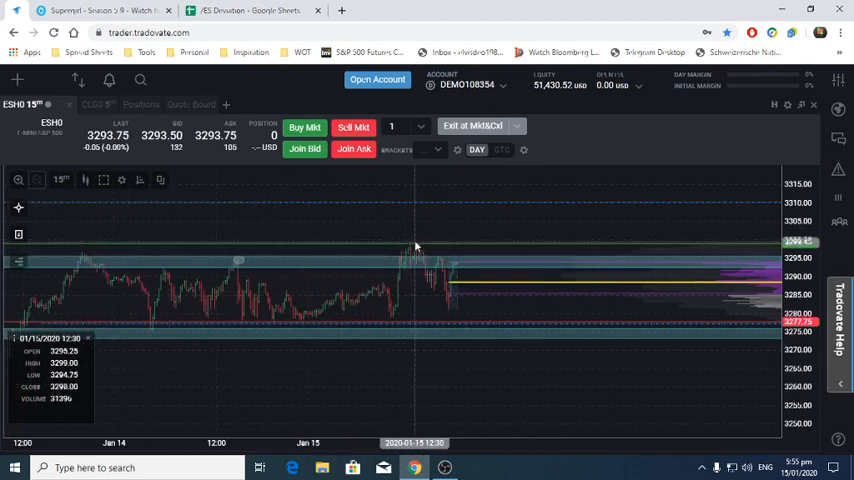
pyautogui.moveTo(458, 228)
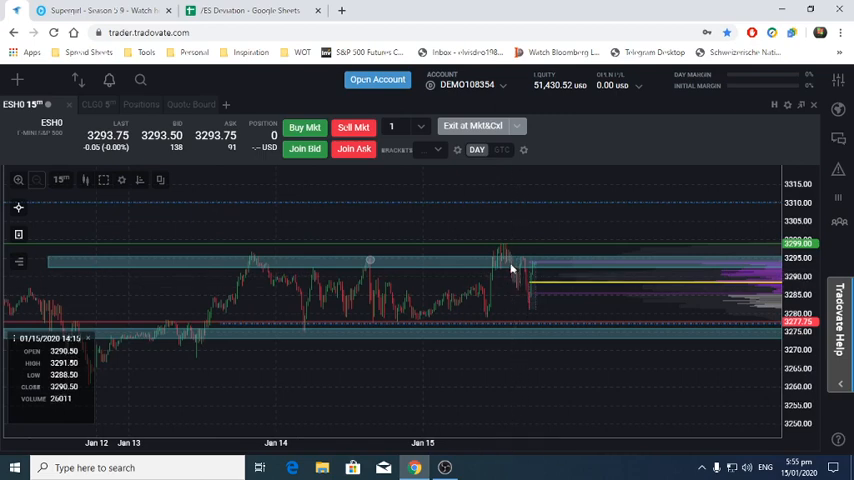
pyautogui.moveTo(512, 370)
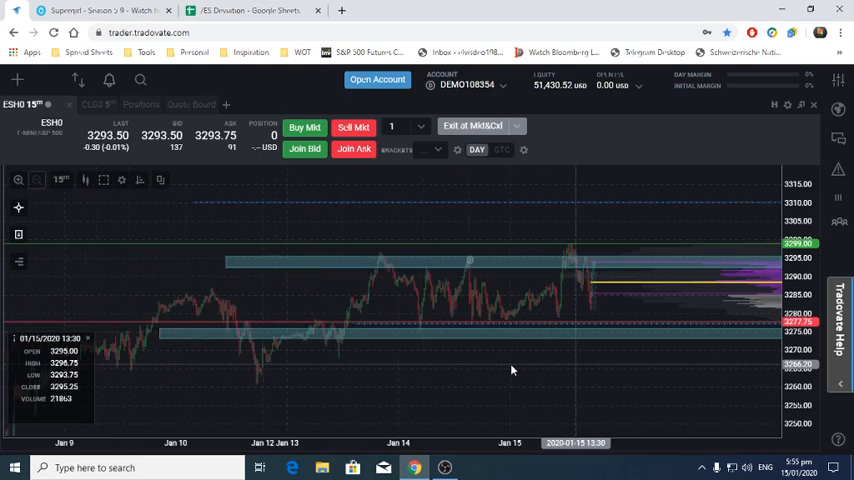
pyautogui.moveTo(162, 334)
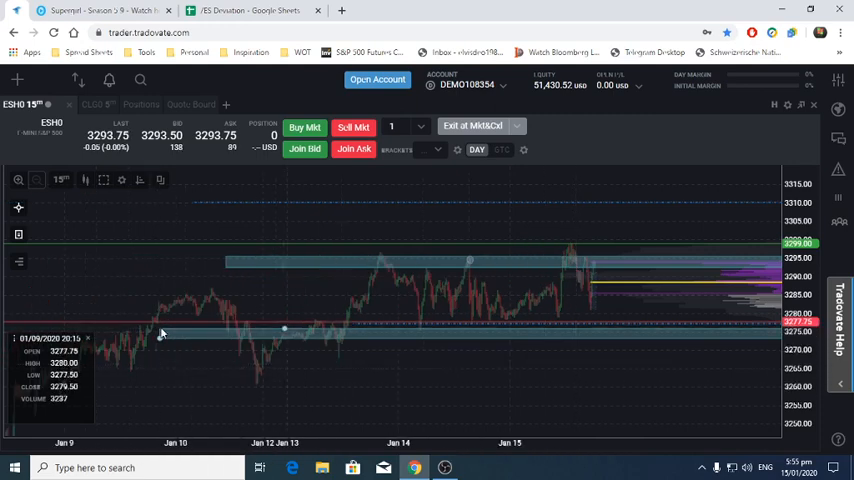
pyautogui.moveTo(284, 318)
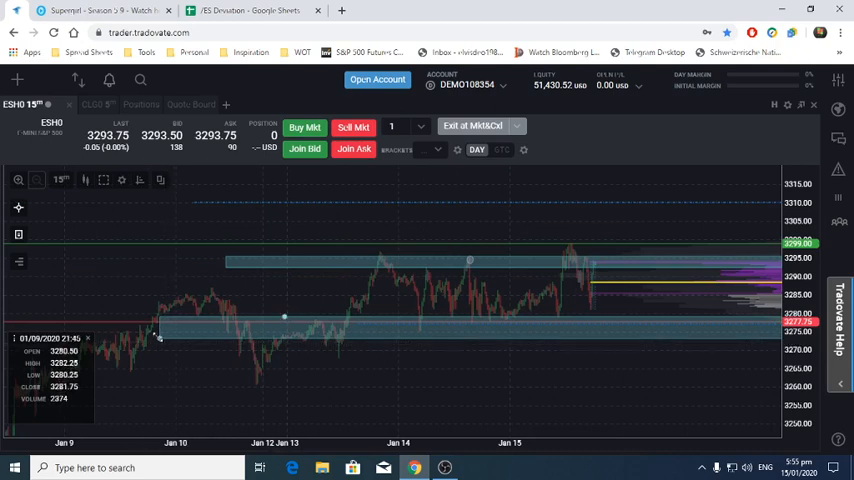
pyautogui.moveTo(432, 380)
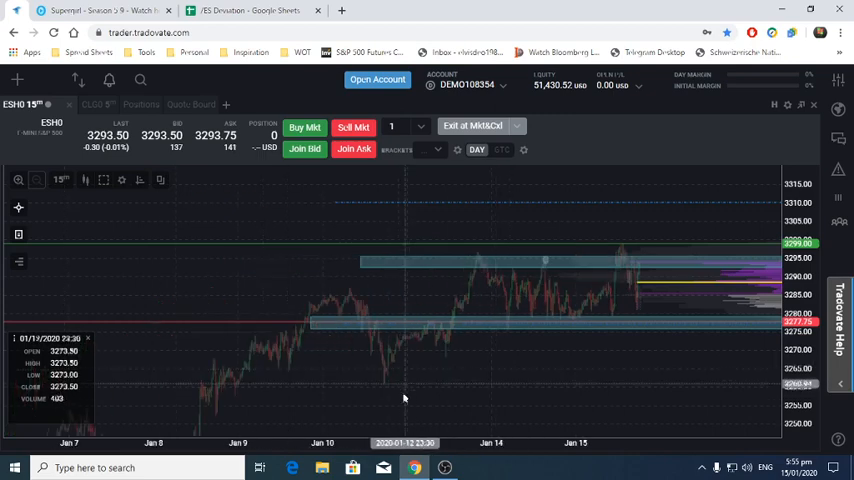
pyautogui.moveTo(384, 398)
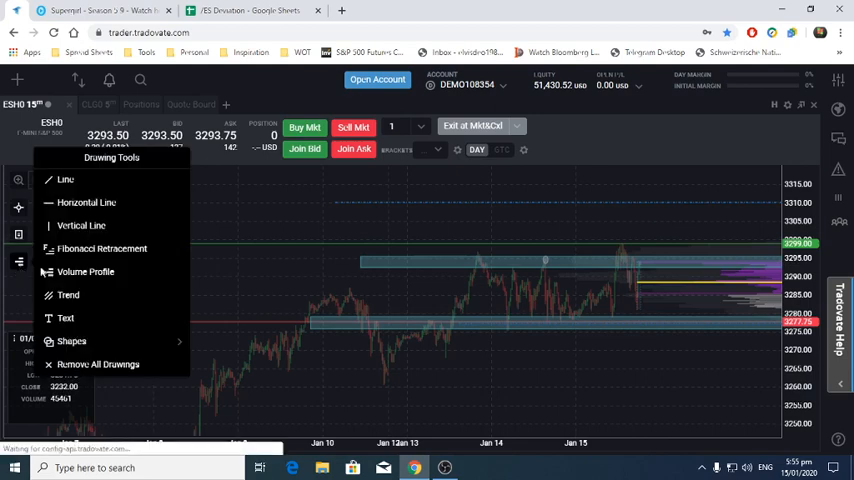
pyautogui.click(384, 390)
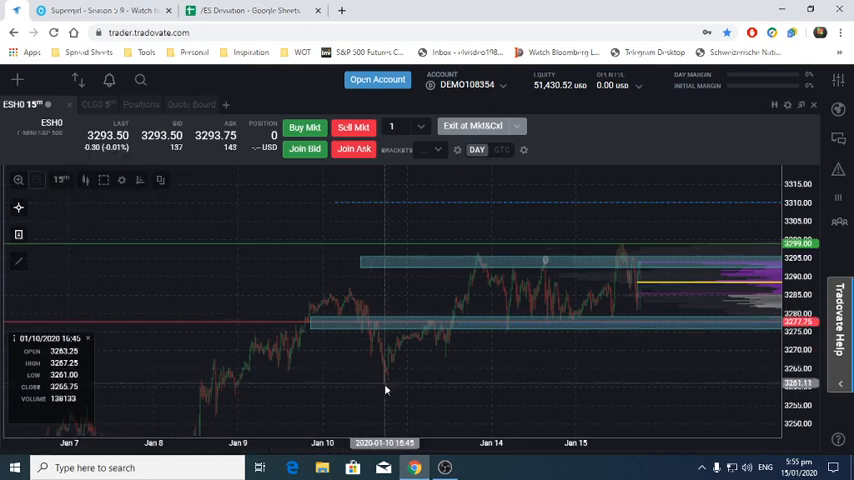
pyautogui.moveTo(380, 388)
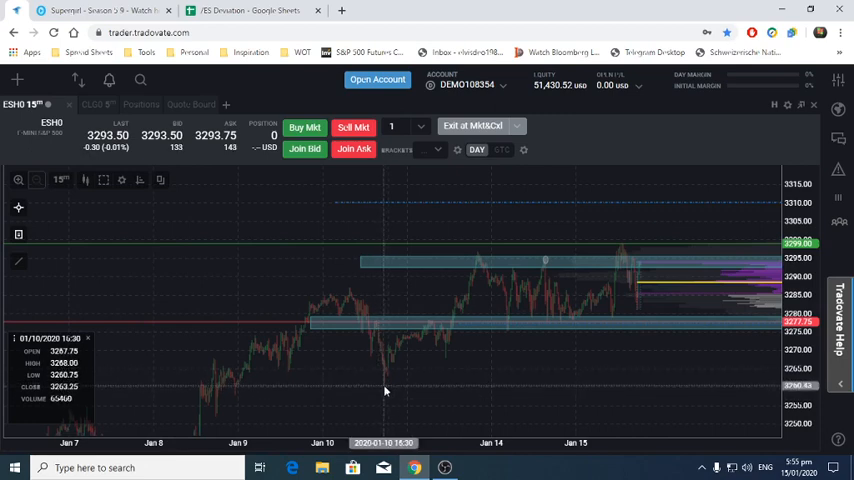
pyautogui.moveTo(480, 256)
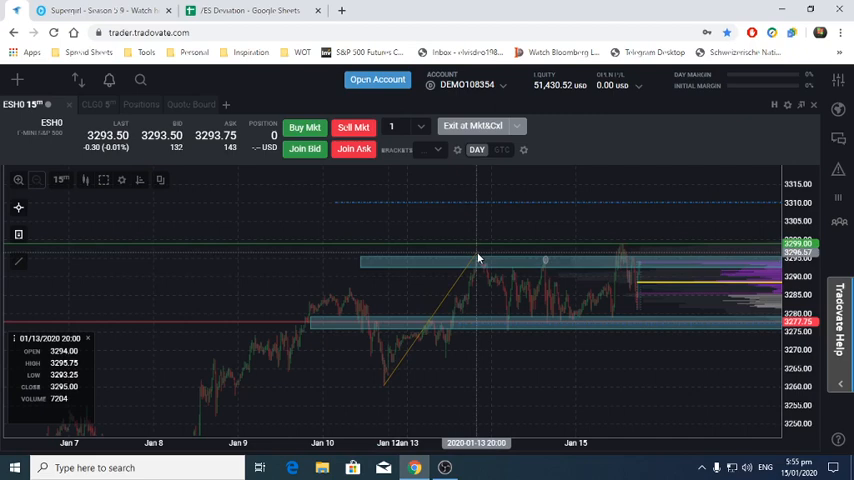
pyautogui.moveTo(484, 278)
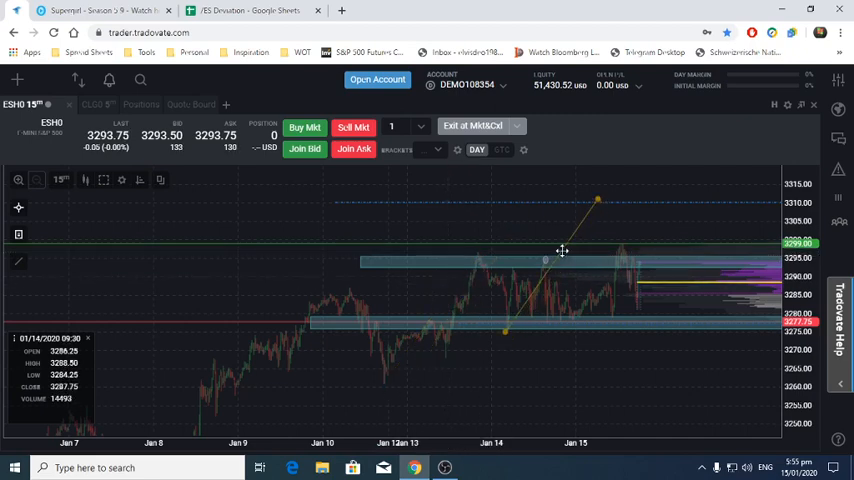
pyautogui.moveTo(240, 252)
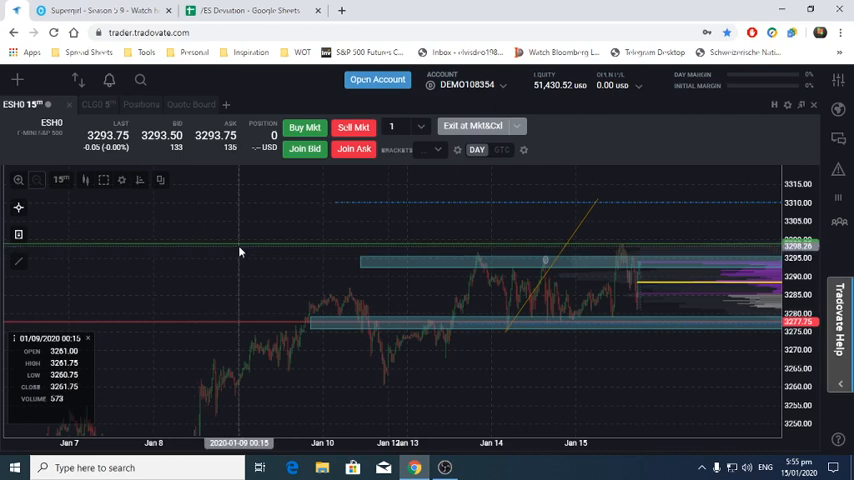
pyautogui.moveTo(316, 316)
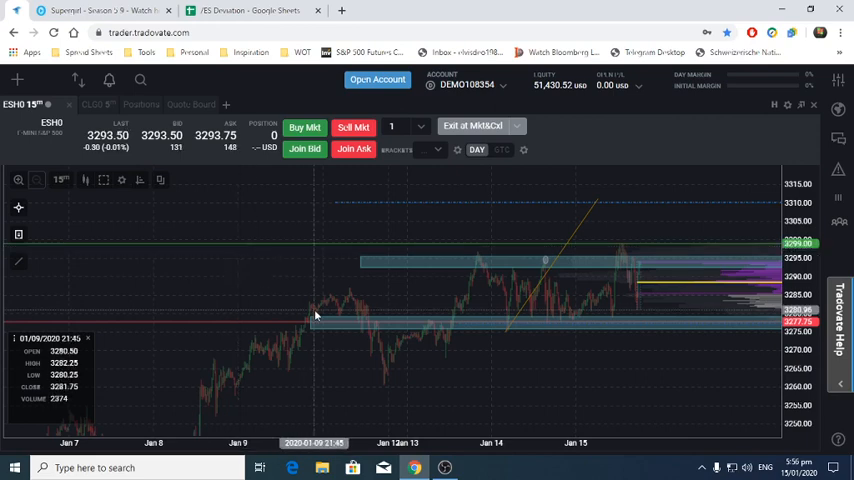
pyautogui.moveTo(464, 366)
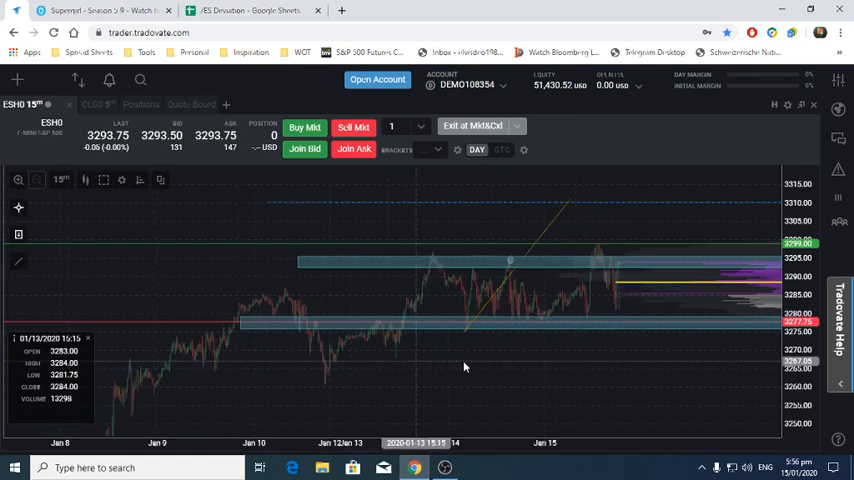
pyautogui.moveTo(620, 328)
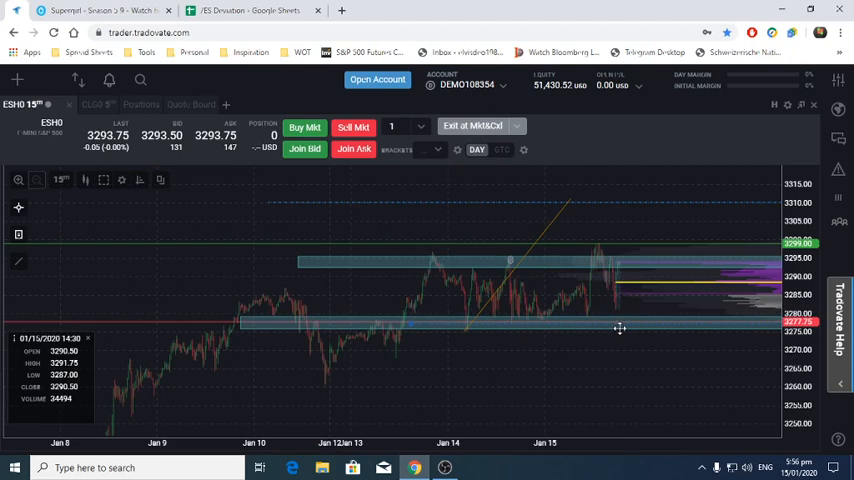
pyautogui.moveTo(210, 324)
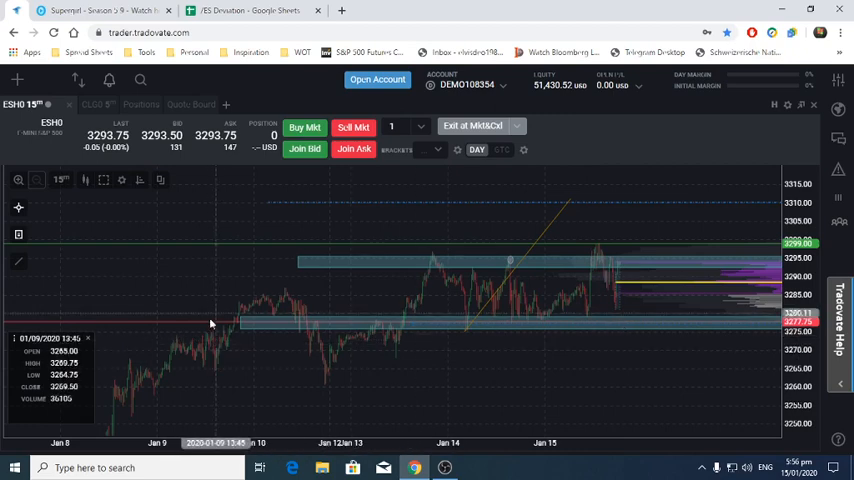
pyautogui.moveTo(408, 356)
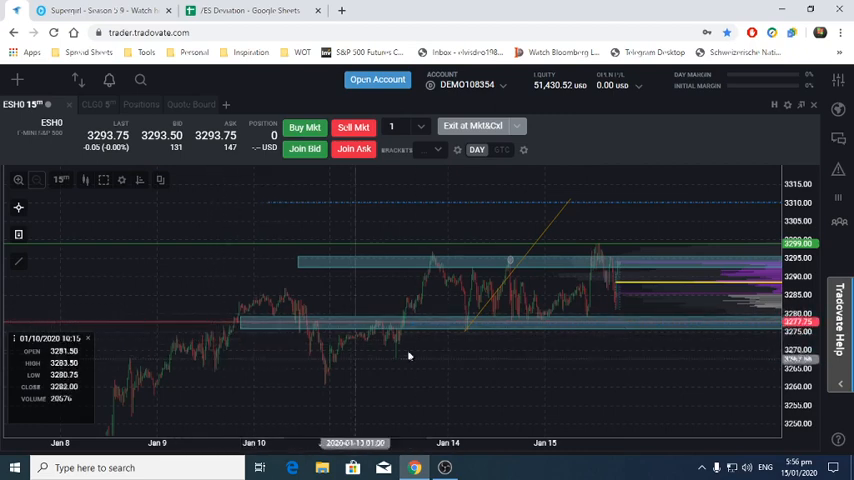
pyautogui.moveTo(684, 328)
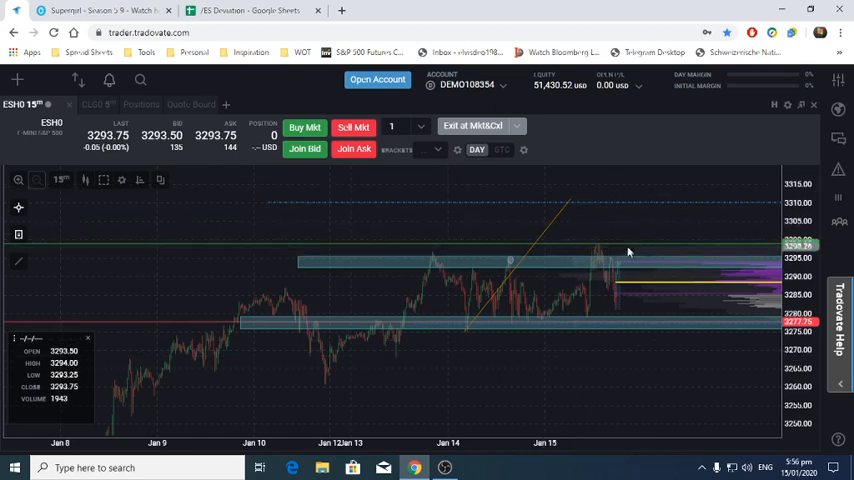
pyautogui.moveTo(612, 256)
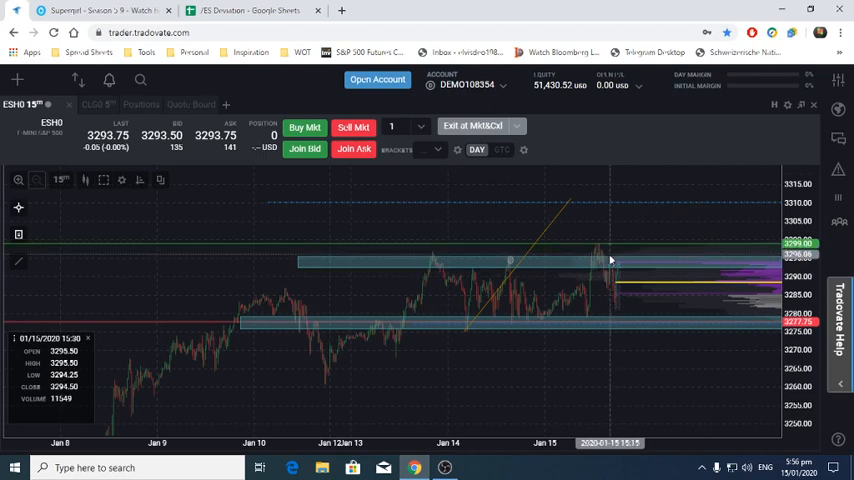
pyautogui.moveTo(630, 308)
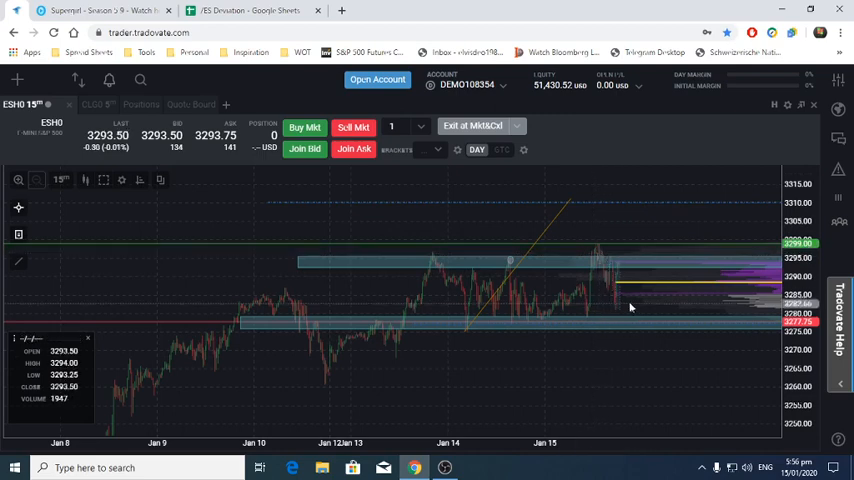
pyautogui.moveTo(408, 322)
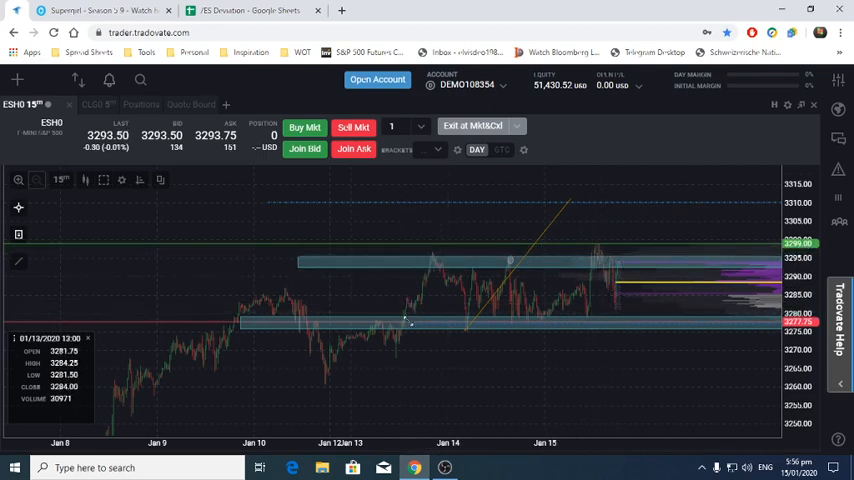
pyautogui.moveTo(400, 280)
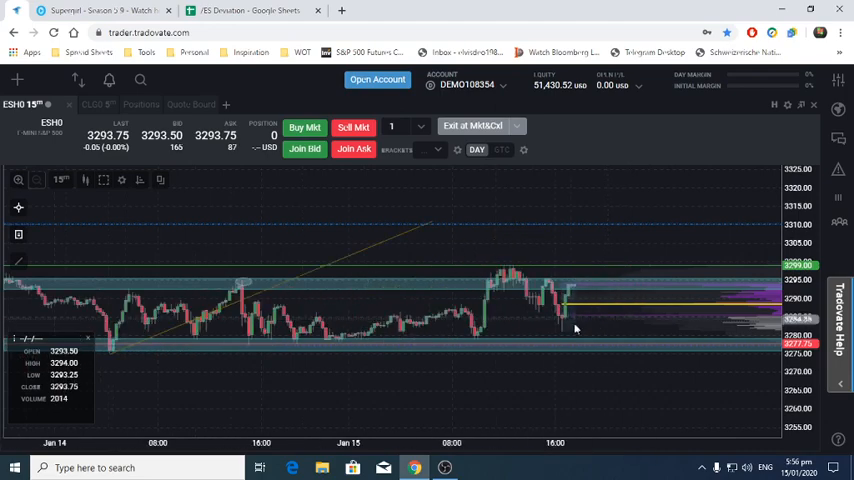
pyautogui.moveTo(230, 332)
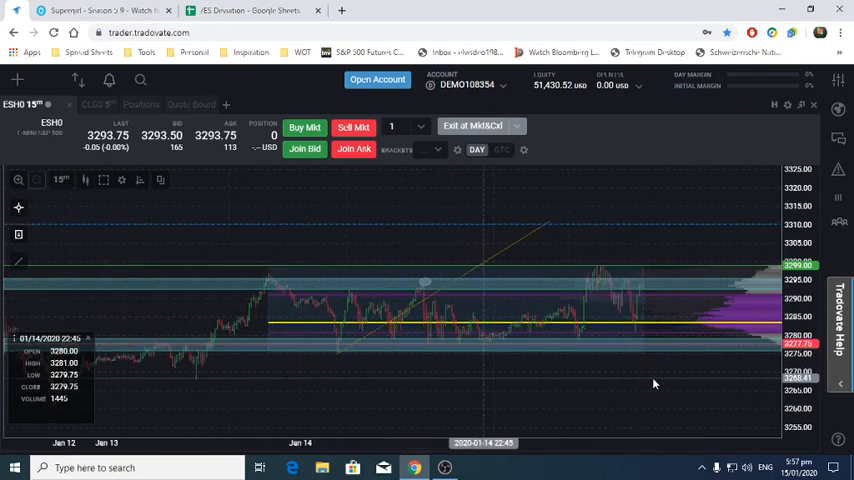
pyautogui.moveTo(224, 330)
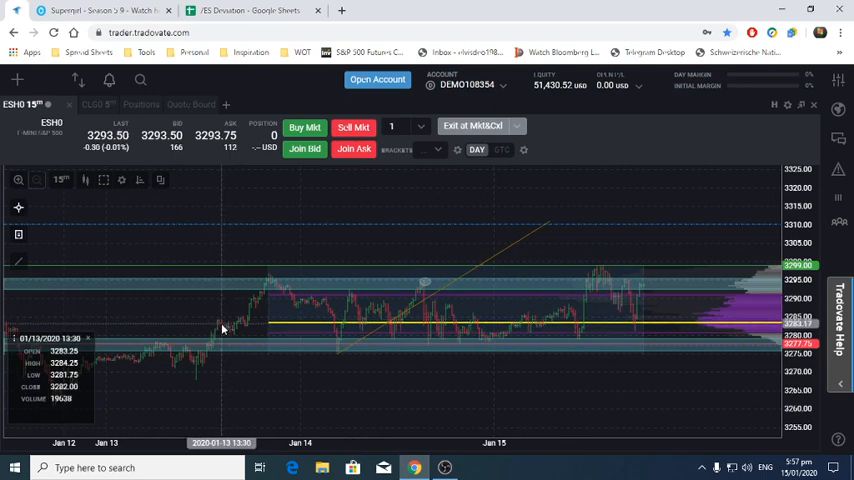
pyautogui.moveTo(216, 324)
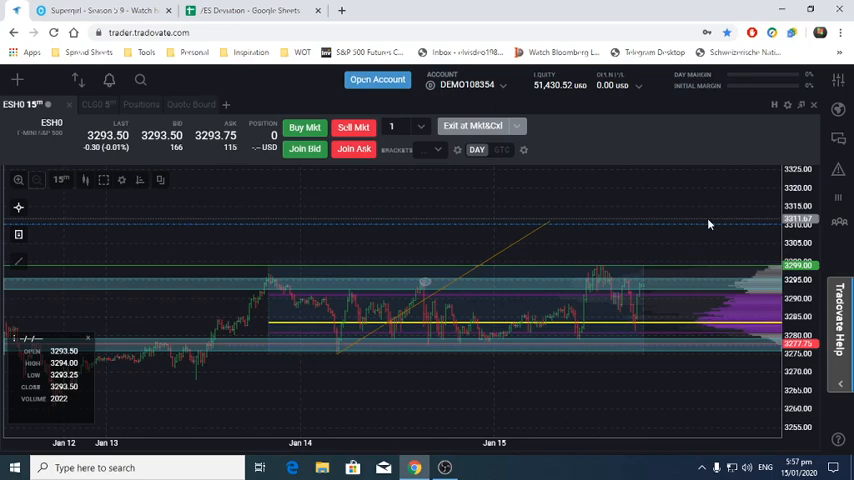
pyautogui.moveTo(640, 362)
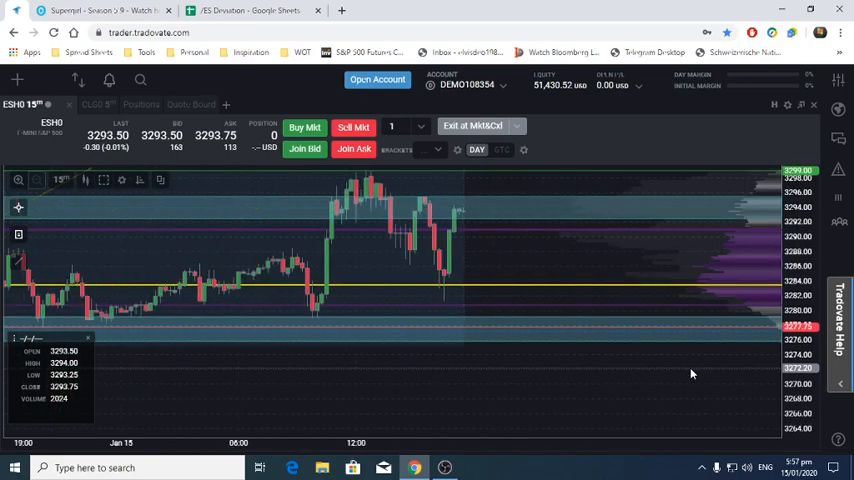
pyautogui.moveTo(544, 286)
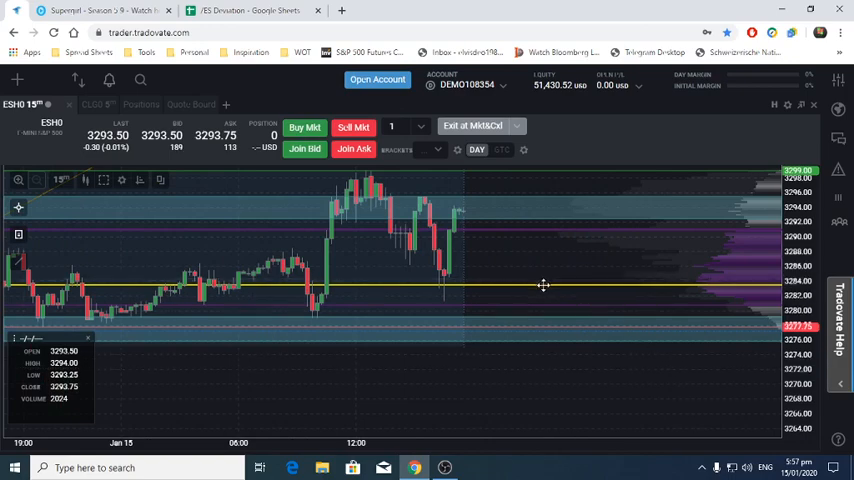
pyautogui.moveTo(520, 304)
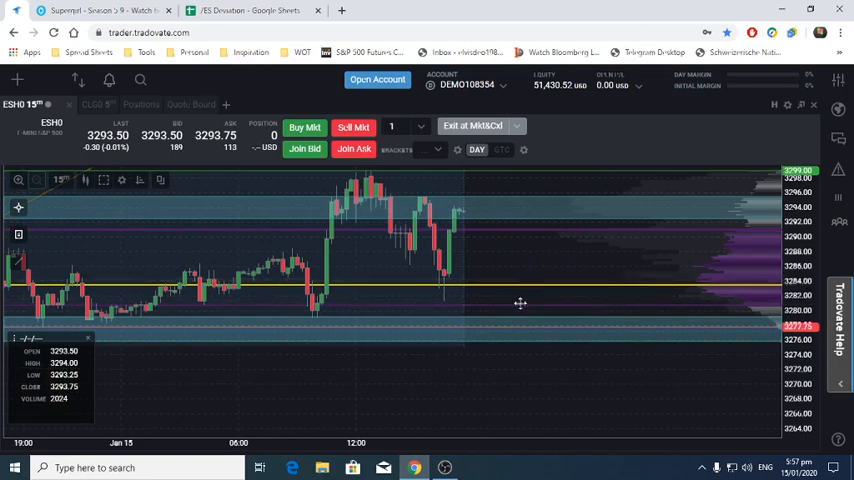
pyautogui.moveTo(508, 322)
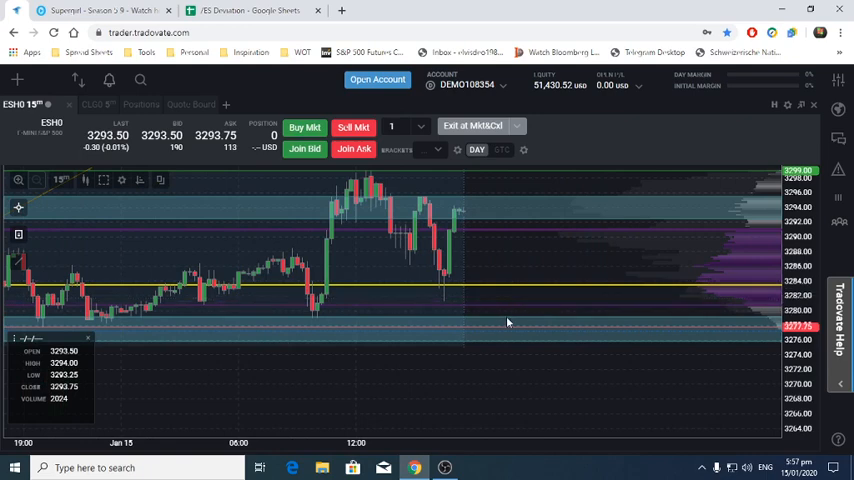
pyautogui.moveTo(496, 350)
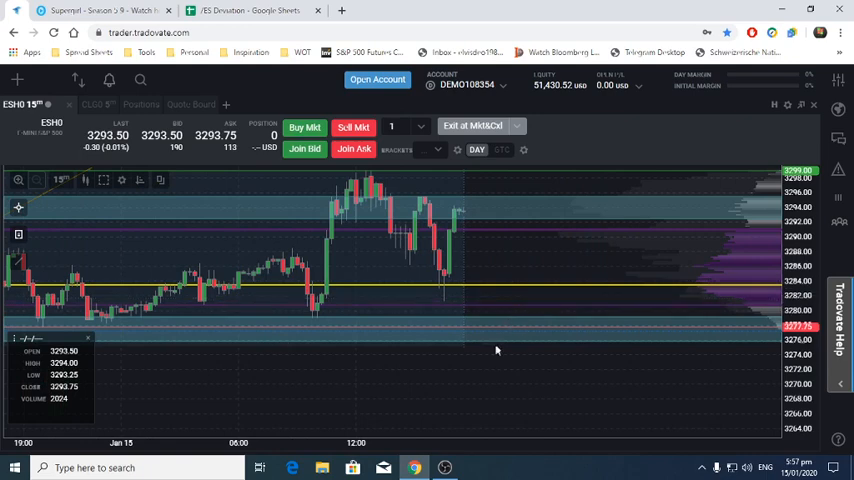
pyautogui.moveTo(476, 356)
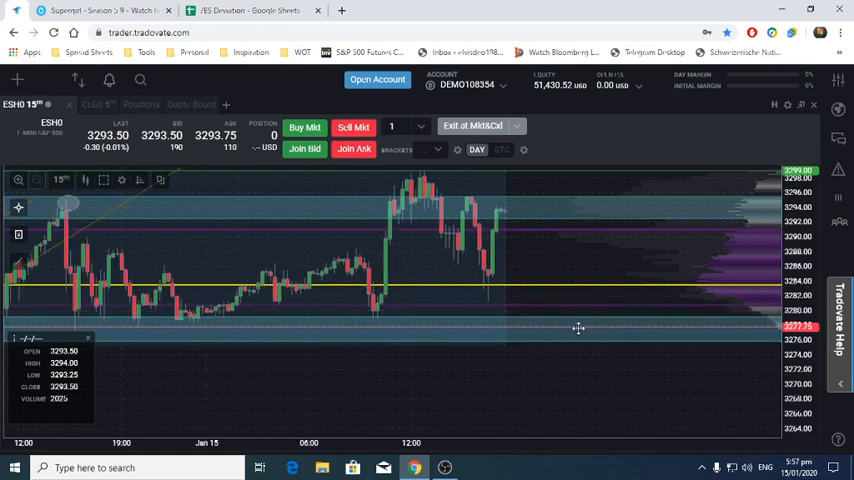
pyautogui.moveTo(554, 332)
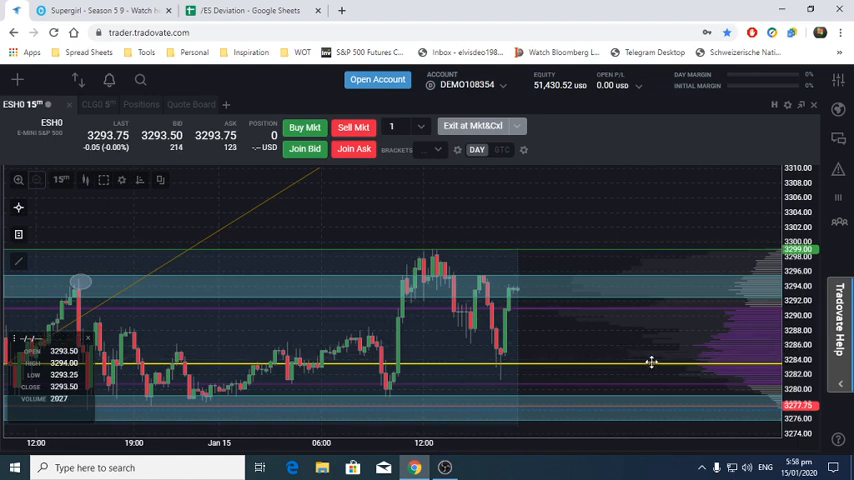
pyautogui.moveTo(628, 380)
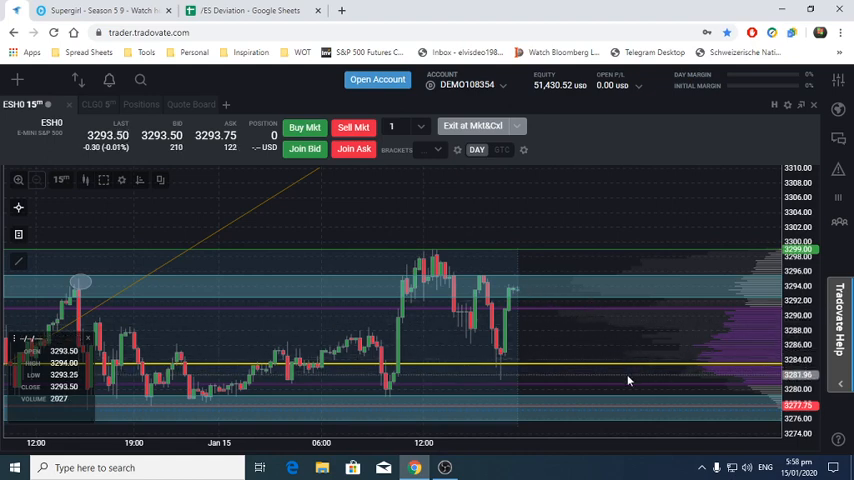
pyautogui.moveTo(600, 320)
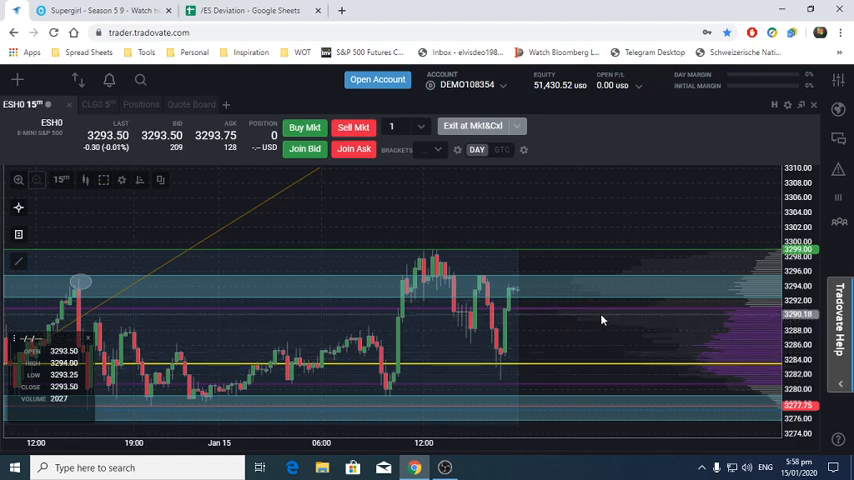
pyautogui.moveTo(612, 364)
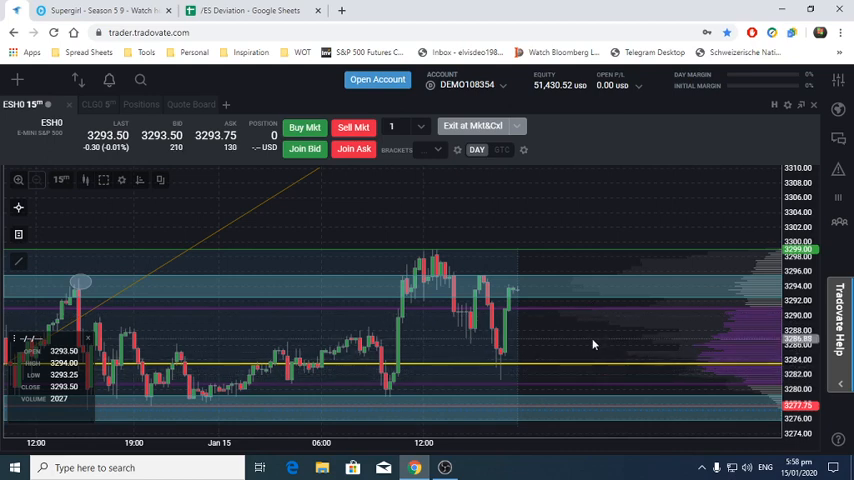
pyautogui.moveTo(616, 280)
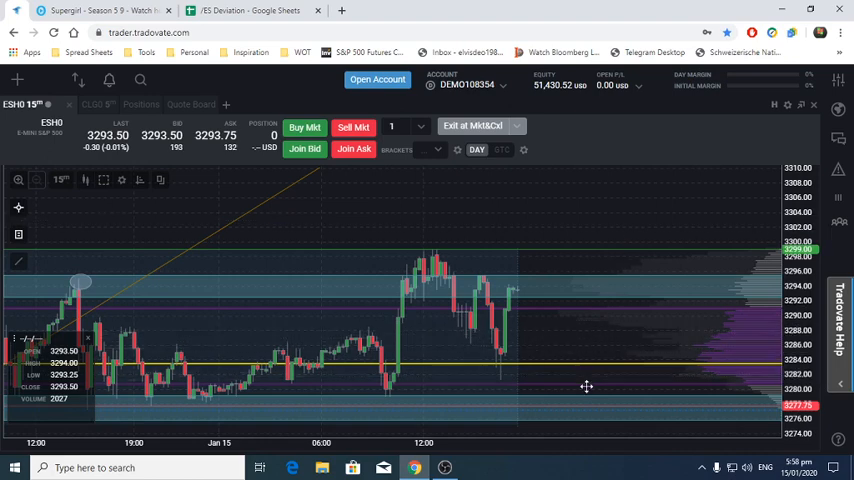
pyautogui.moveTo(582, 360)
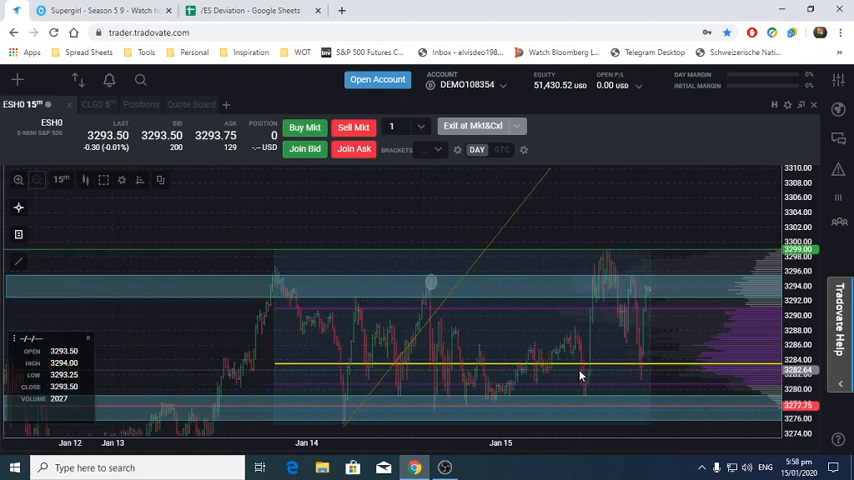
pyautogui.moveTo(210, 380)
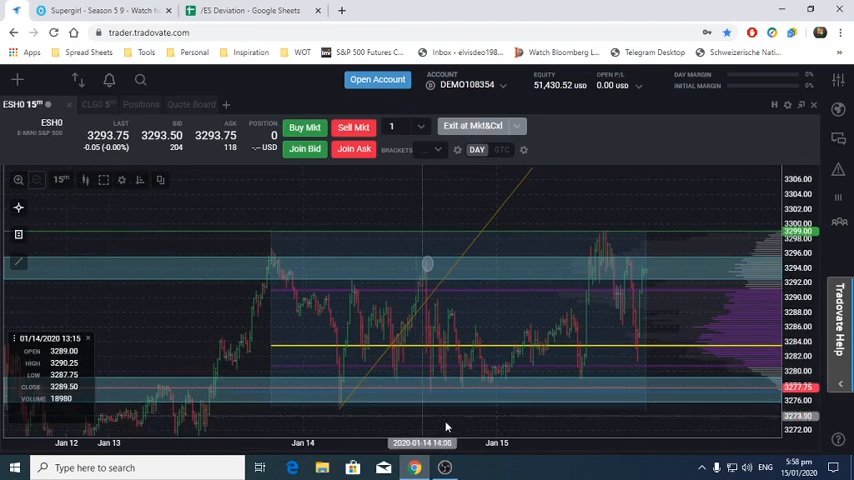
pyautogui.moveTo(160, 352)
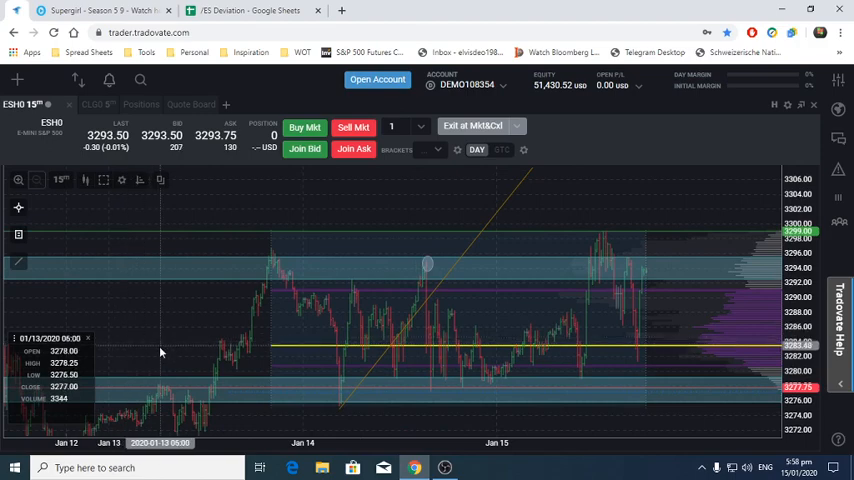
pyautogui.moveTo(168, 396)
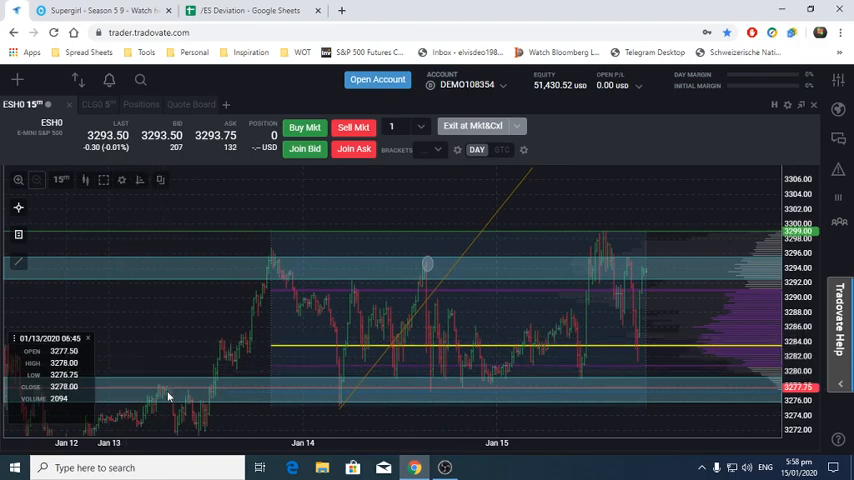
pyautogui.moveTo(256, 320)
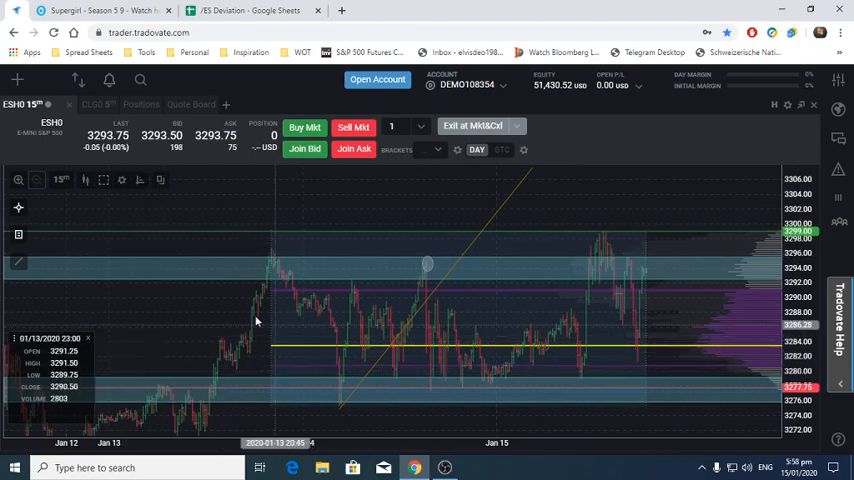
pyautogui.moveTo(572, 304)
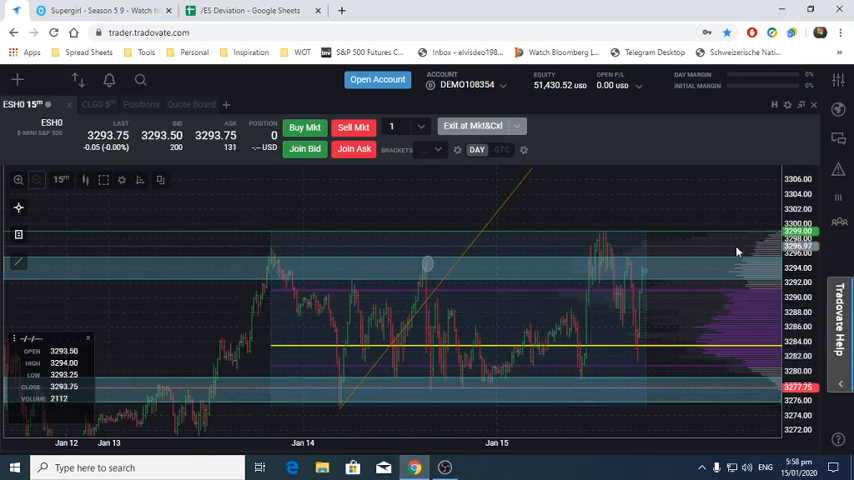
pyautogui.moveTo(472, 292)
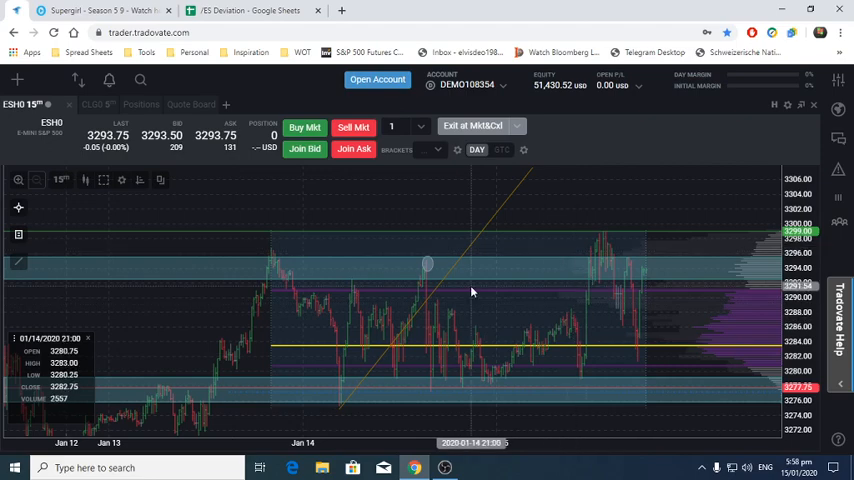
pyautogui.moveTo(152, 288)
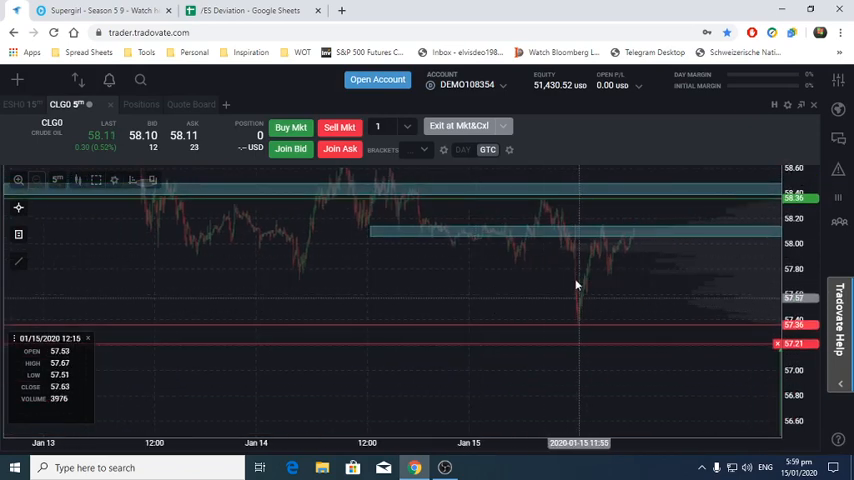
pyautogui.moveTo(614, 208)
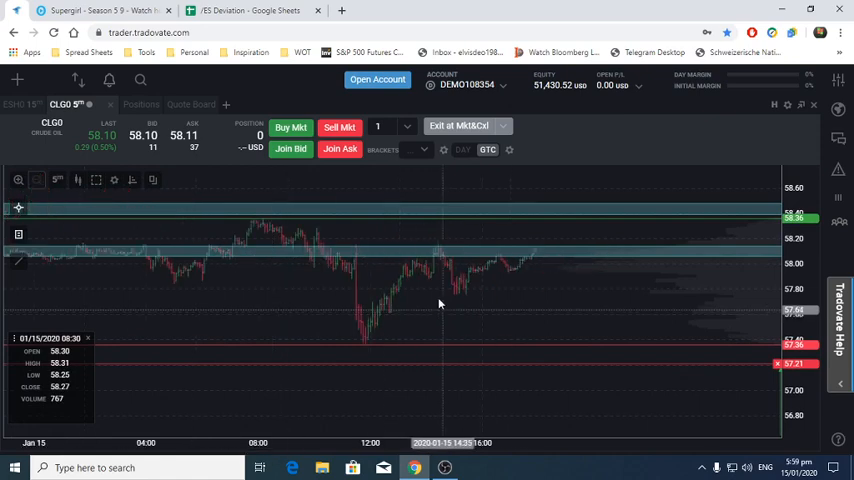
pyautogui.moveTo(446, 258)
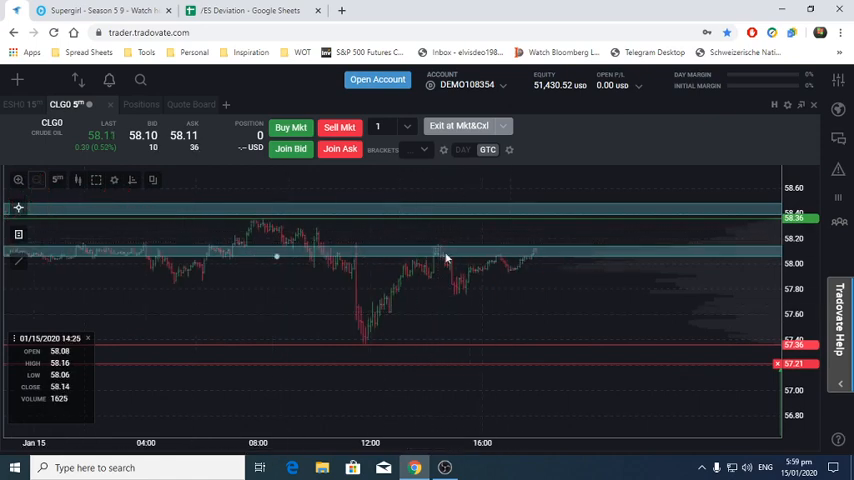
pyautogui.moveTo(464, 304)
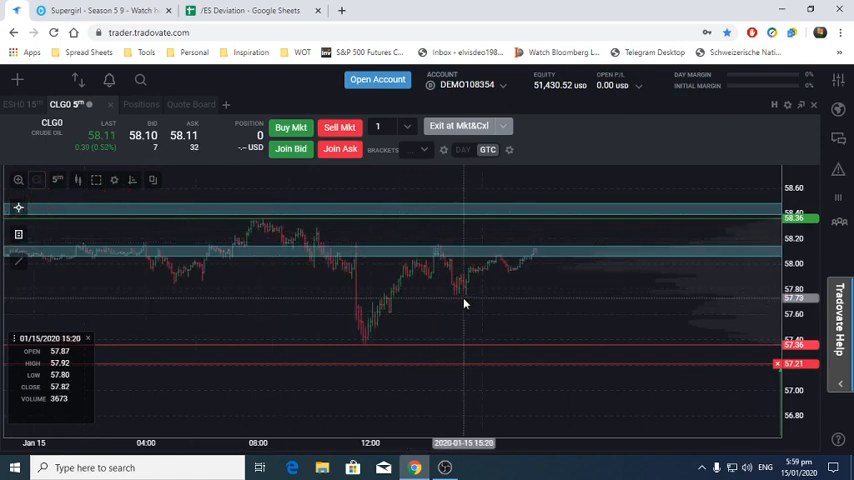
pyautogui.moveTo(458, 294)
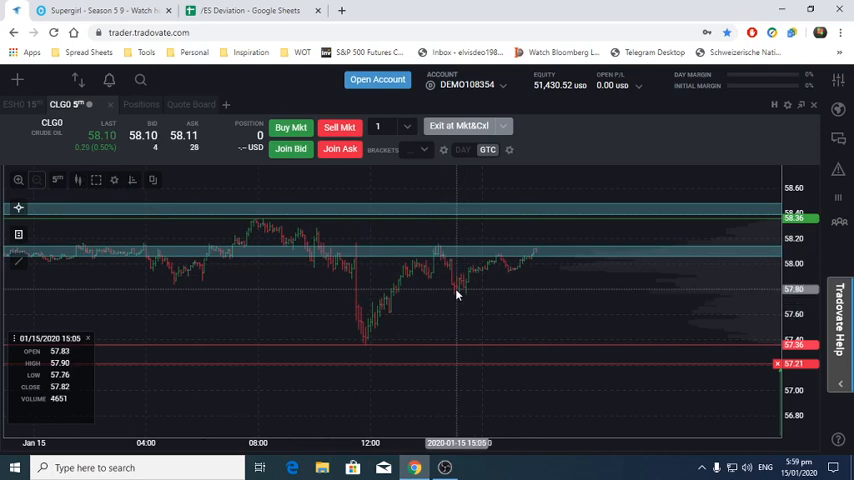
pyautogui.moveTo(450, 280)
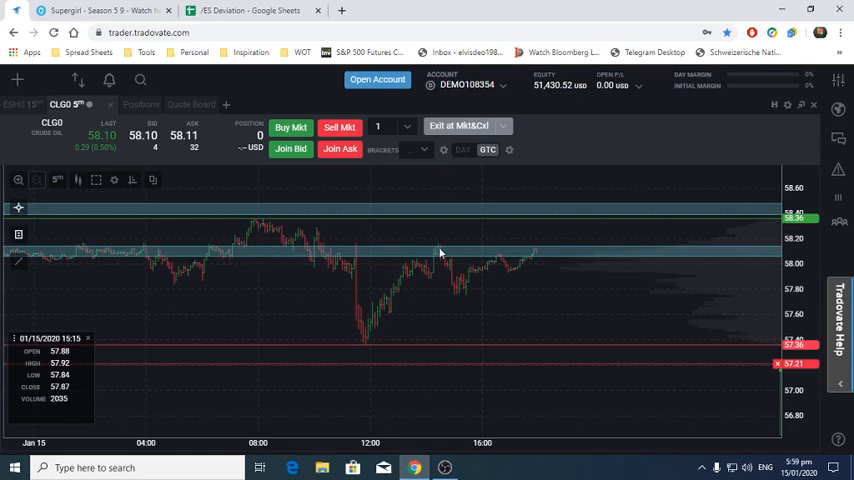
pyautogui.moveTo(484, 304)
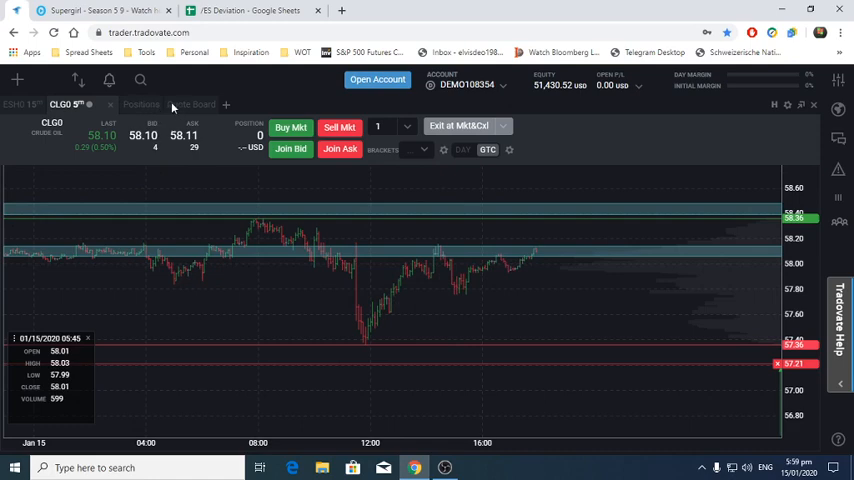
# Step: Check the ESH0 and CLG0 net-zero position rows, then return to the CL chart
pyautogui.click(108, 104)
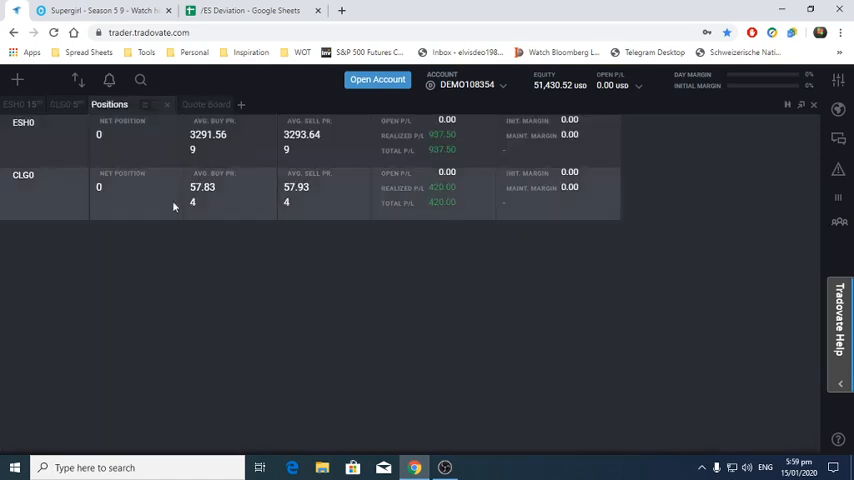
pyautogui.click(24, 104)
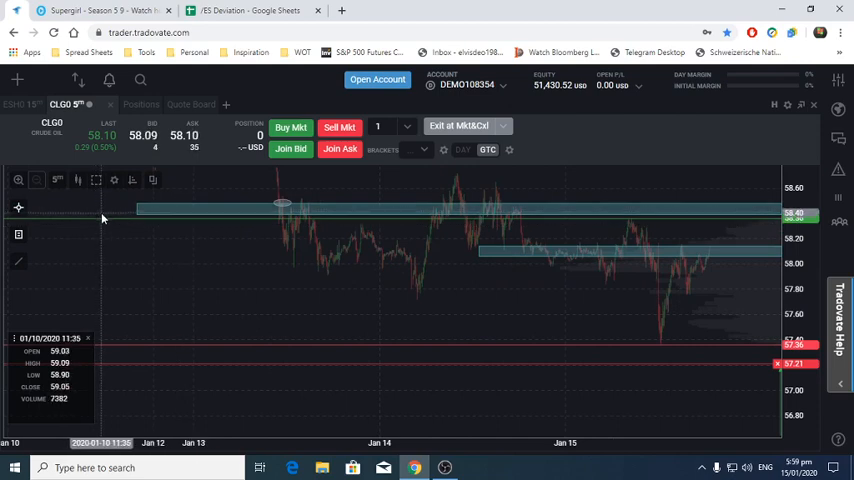
pyautogui.moveTo(332, 324)
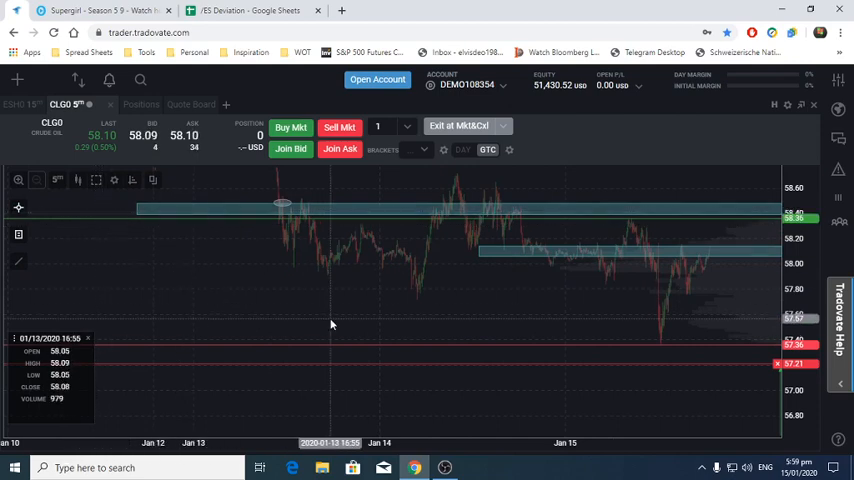
pyautogui.moveTo(470, 304)
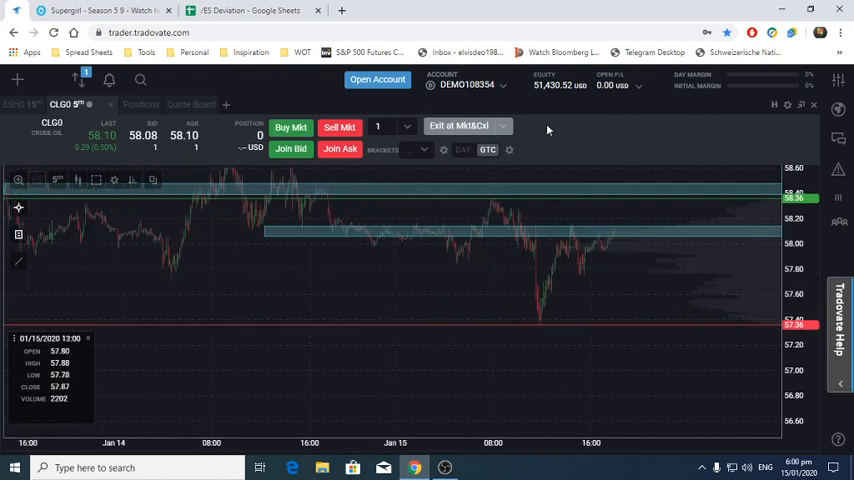
pyautogui.moveTo(332, 320)
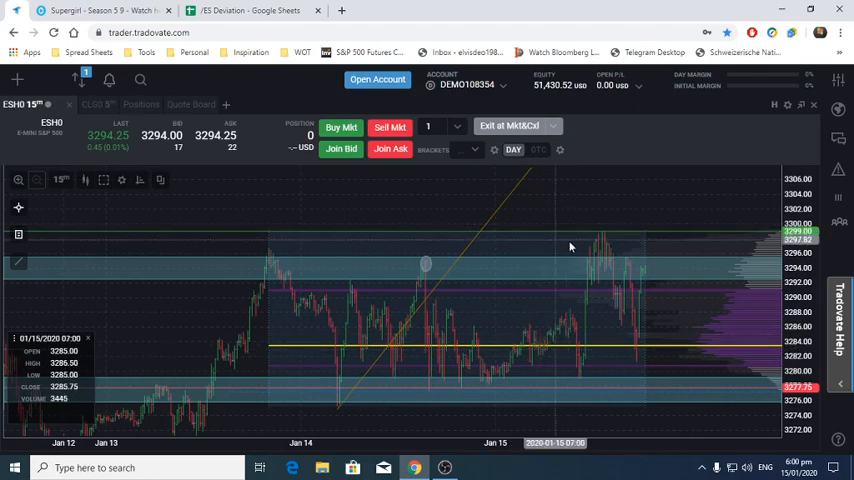
pyautogui.moveTo(584, 250)
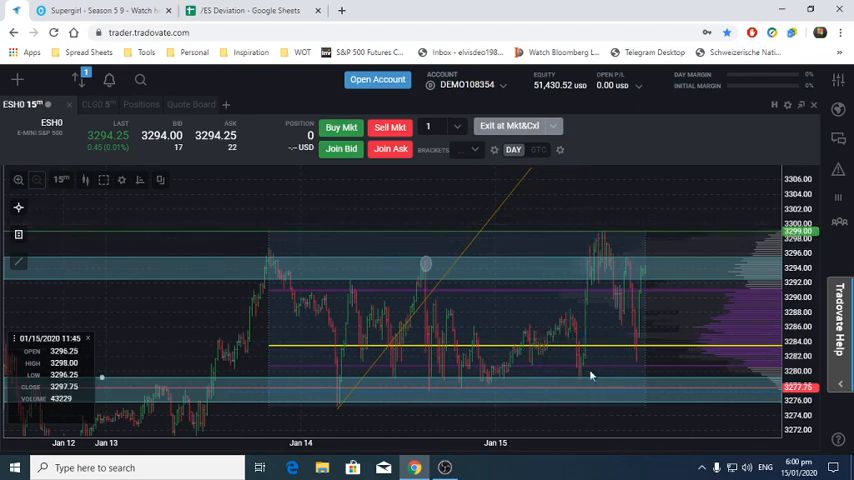
pyautogui.moveTo(562, 378)
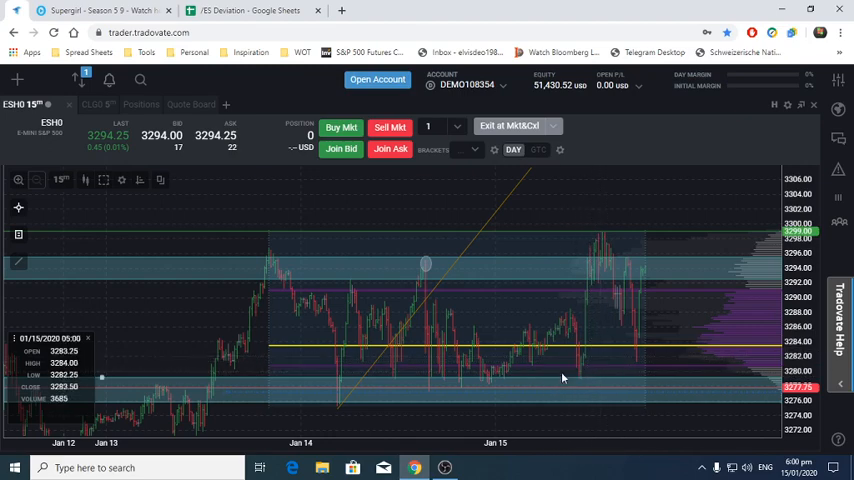
pyautogui.moveTo(264, 392)
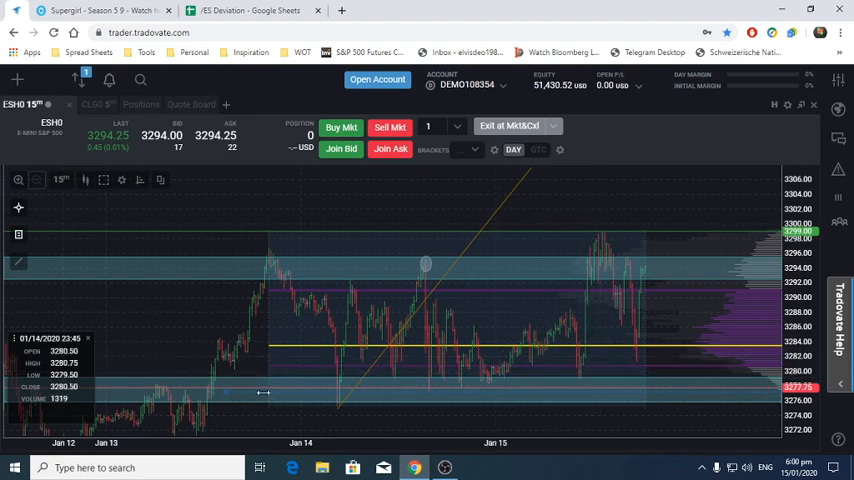
pyautogui.moveTo(260, 412)
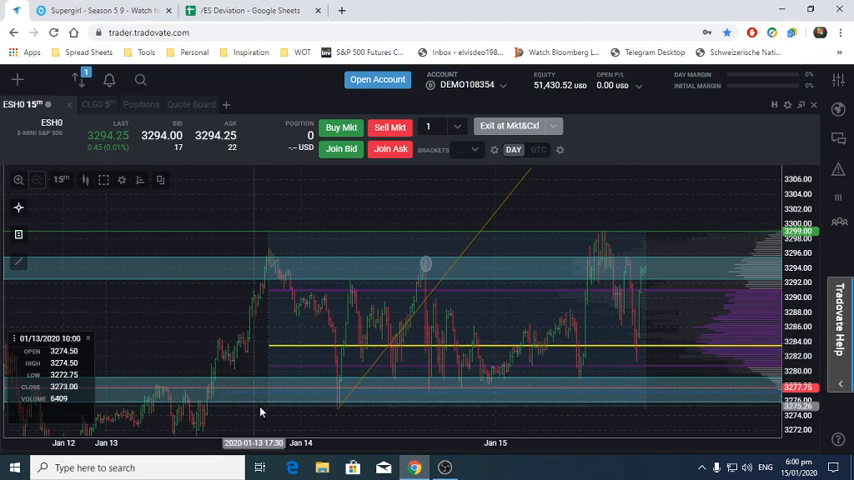
pyautogui.moveTo(138, 348)
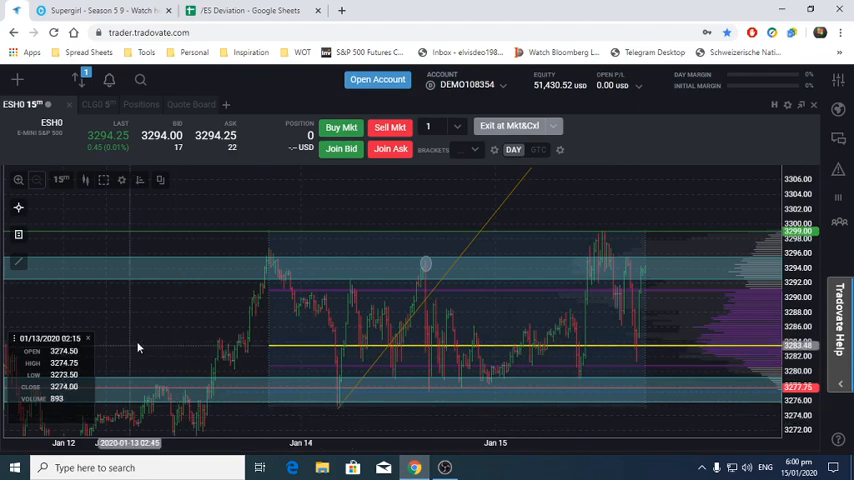
pyautogui.moveTo(196, 416)
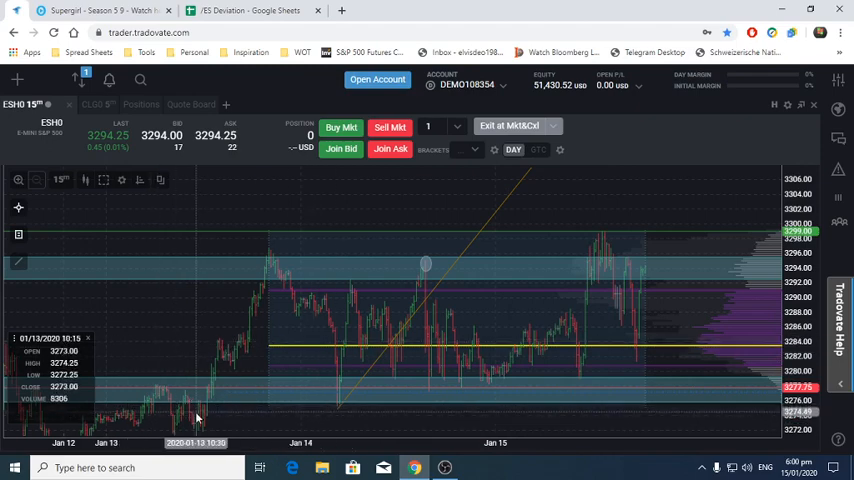
pyautogui.moveTo(230, 416)
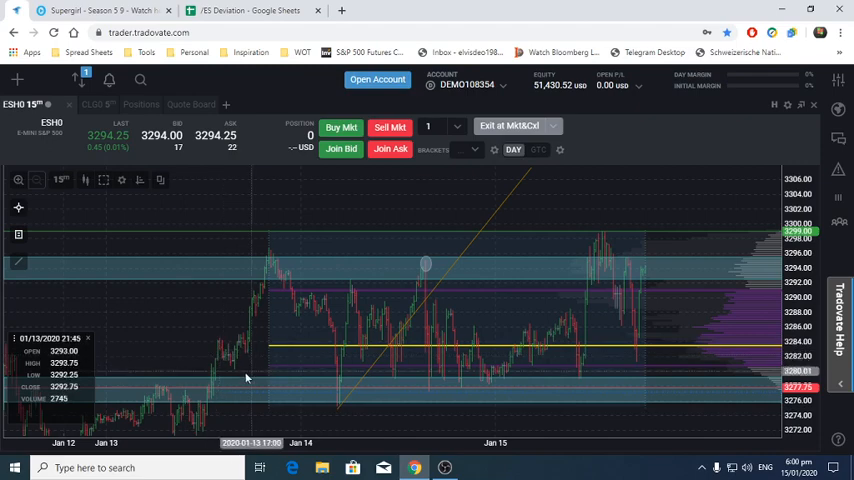
pyautogui.moveTo(186, 284)
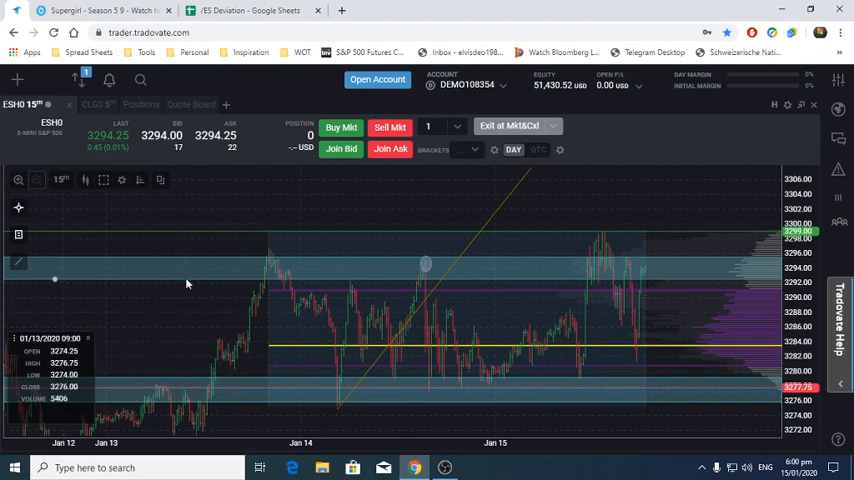
pyautogui.moveTo(28, 298)
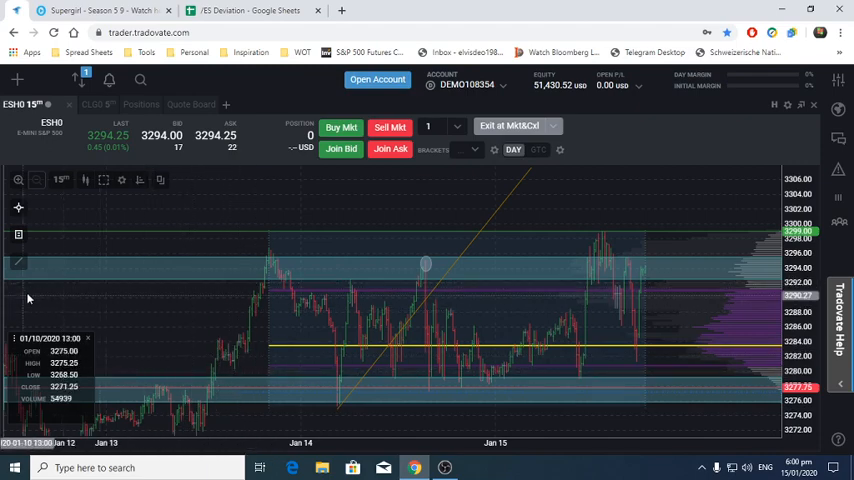
pyautogui.moveTo(112, 344)
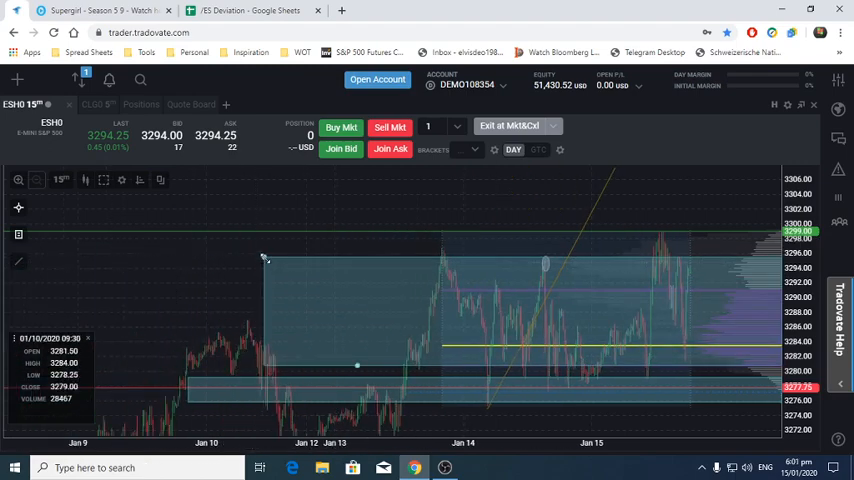
# Step: Draw a new shaded support rectangle in the lower price range of the ES 15-minute chart
pyautogui.moveTo(264, 258); pyautogui.dragTo(296, 348)
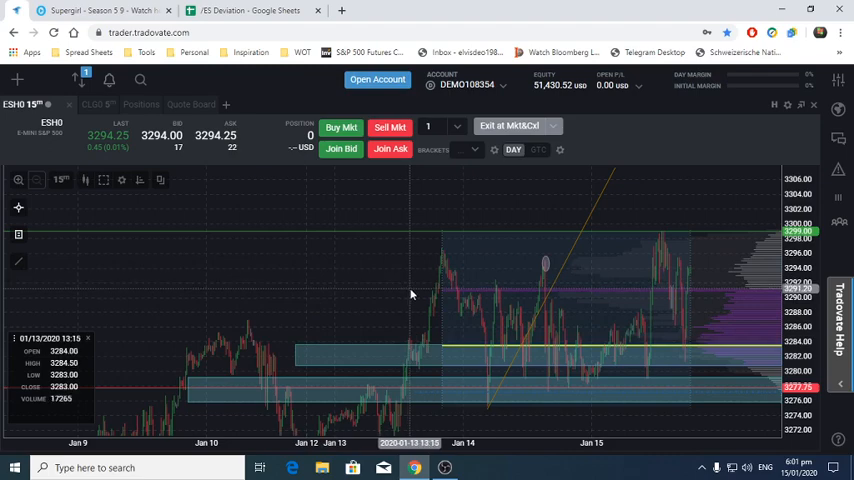
pyautogui.moveTo(352, 300)
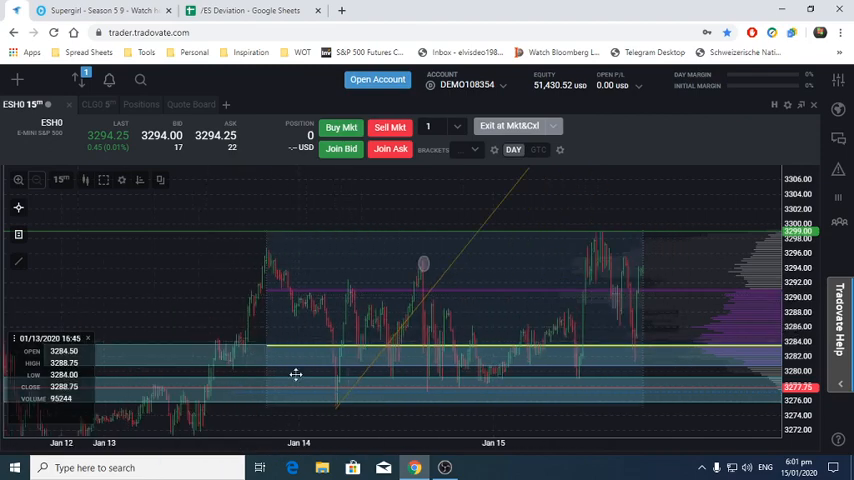
pyautogui.moveTo(376, 384)
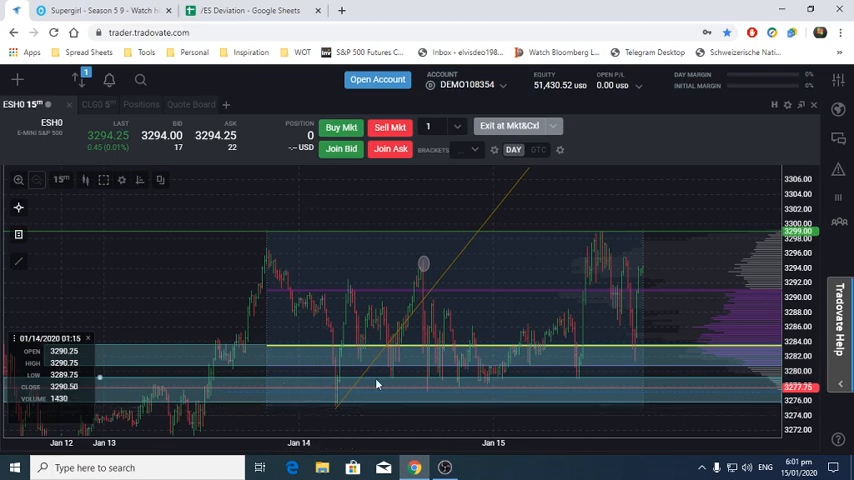
pyautogui.moveTo(212, 300)
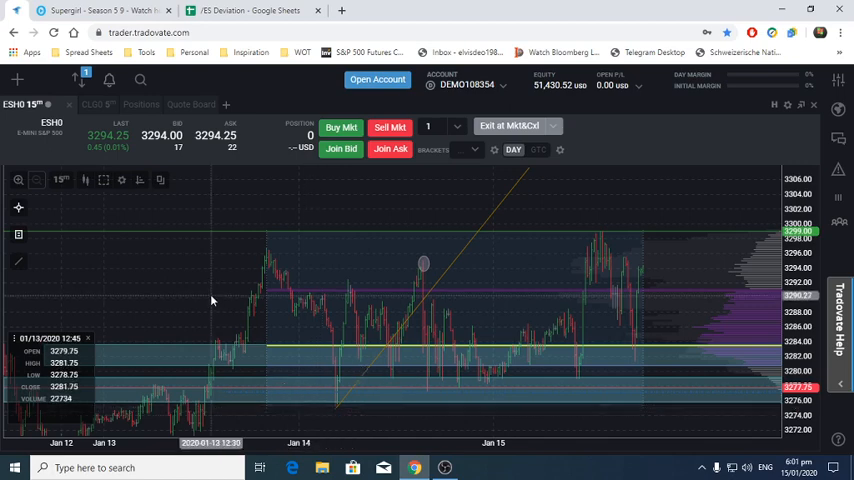
pyautogui.moveTo(400, 392)
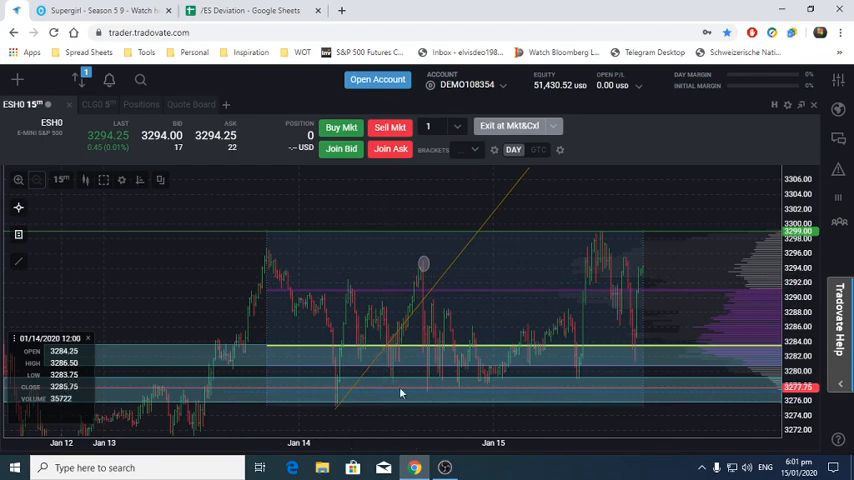